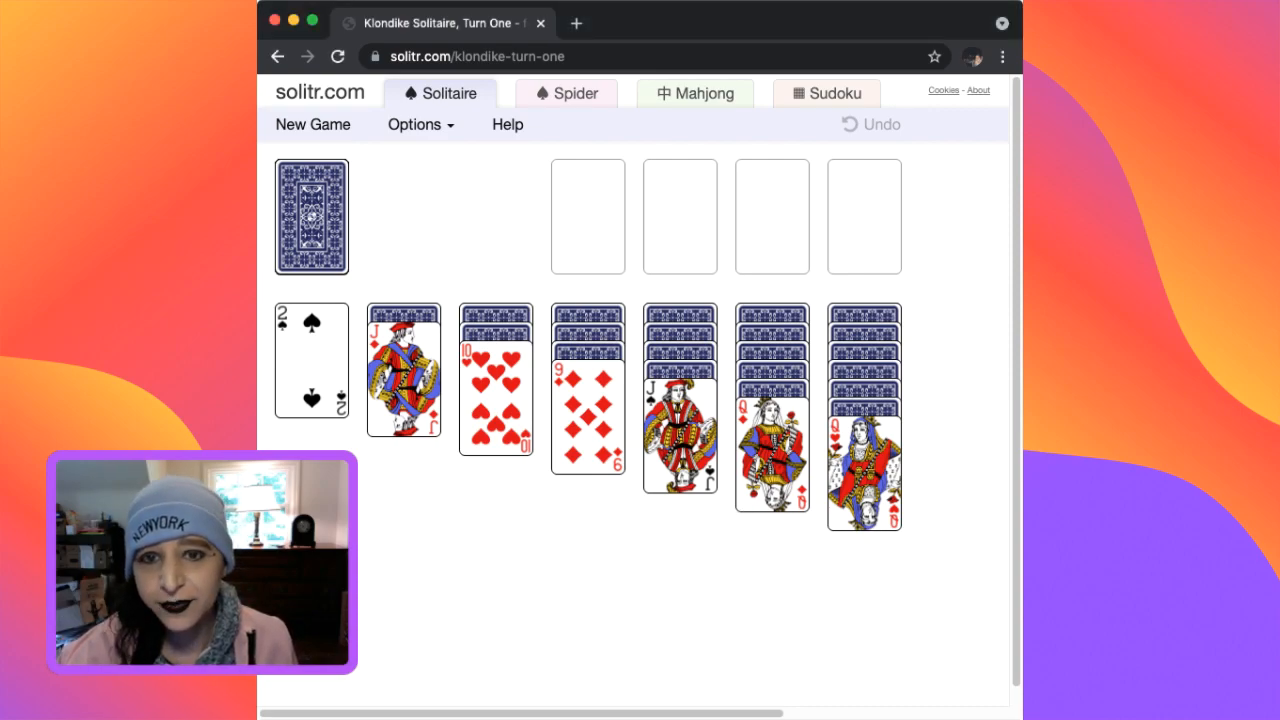
Send the ace and 2 of diamonds to the foundation and place the 9 of hearts on the fifth column while dealing from the stock.
{"action": "left_click", "coordinate": [312, 124]}
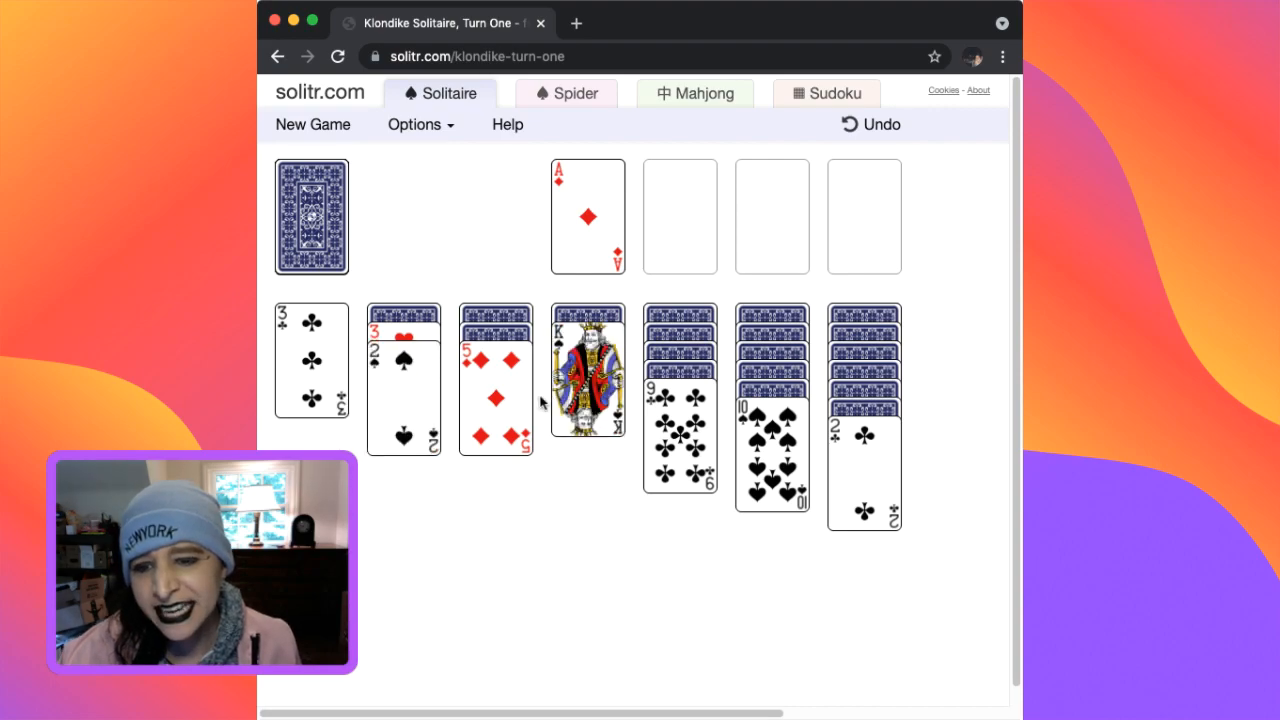
{"action": "left_click", "coordinate": [312, 216]}
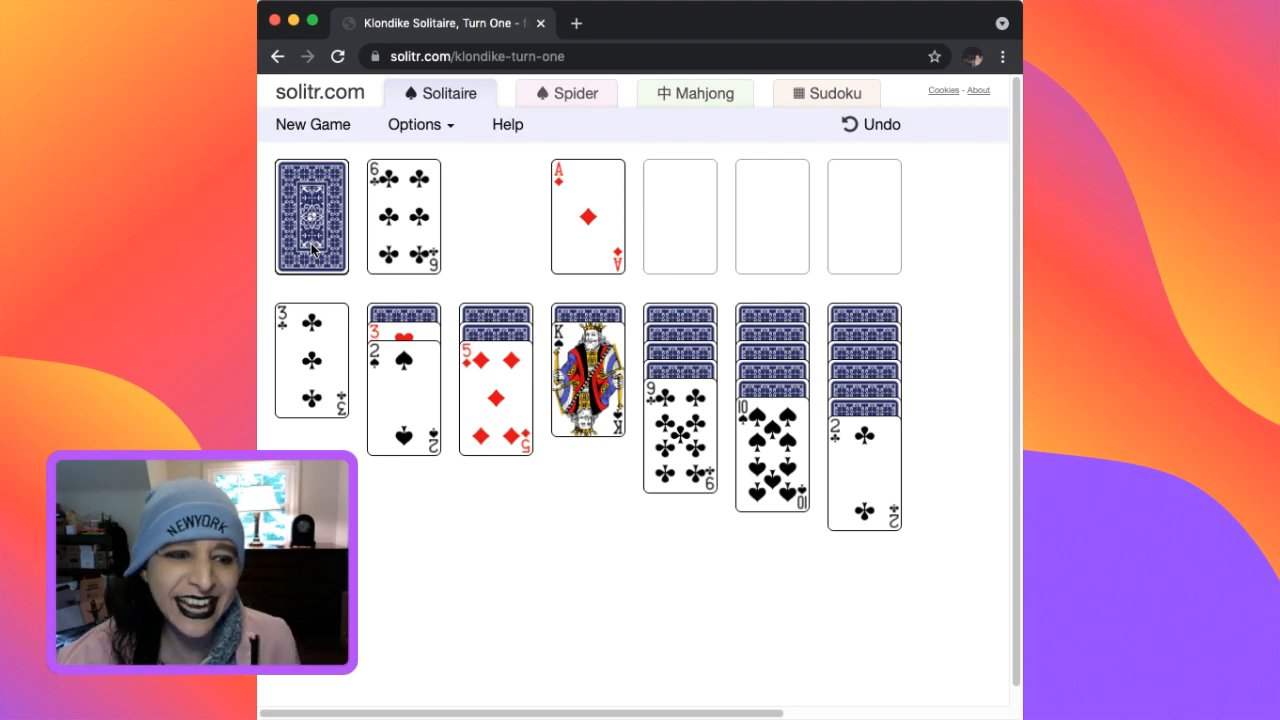
{"action": "left_click", "coordinate": [312, 216]}
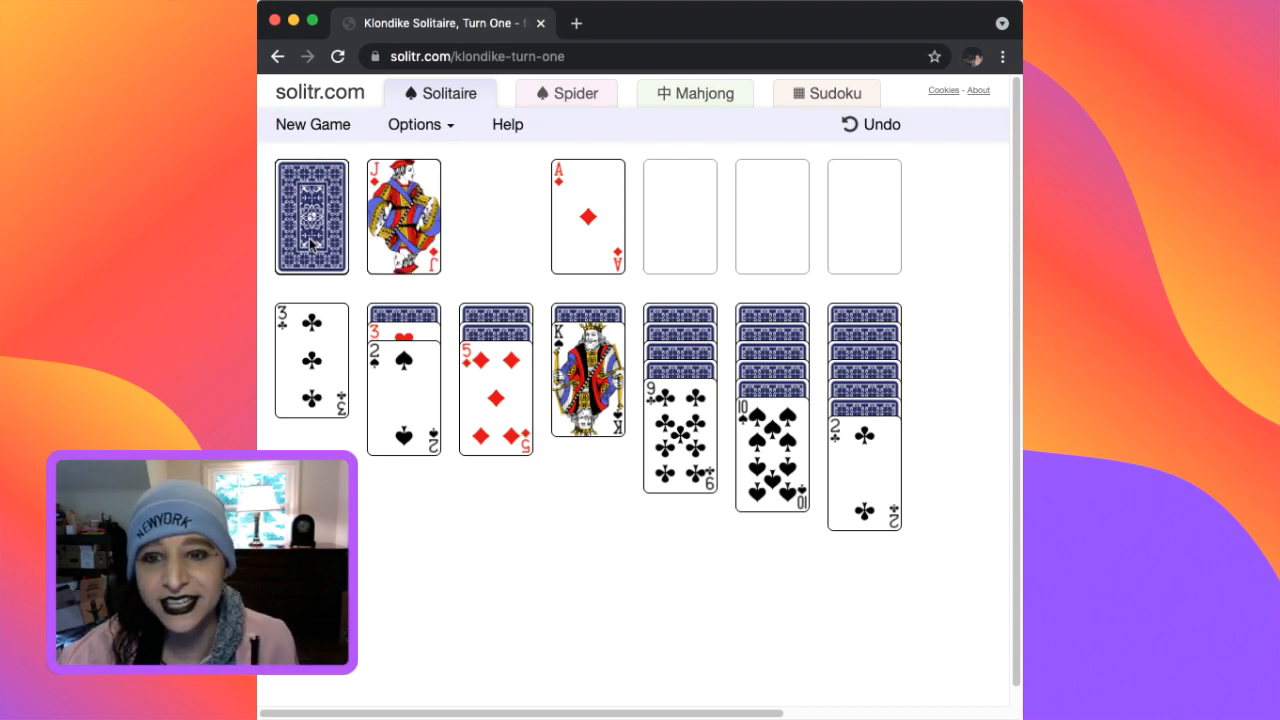
{"action": "left_click", "coordinate": [312, 216]}
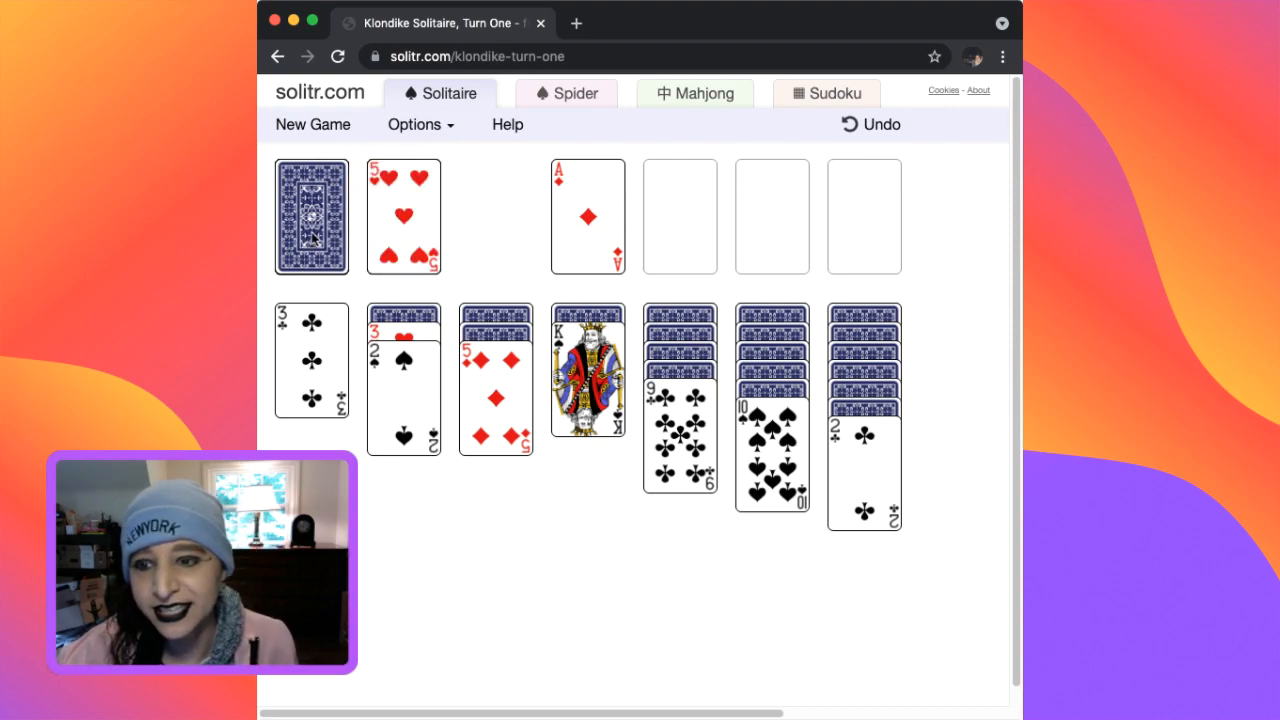
{"action": "left_click", "coordinate": [312, 216]}
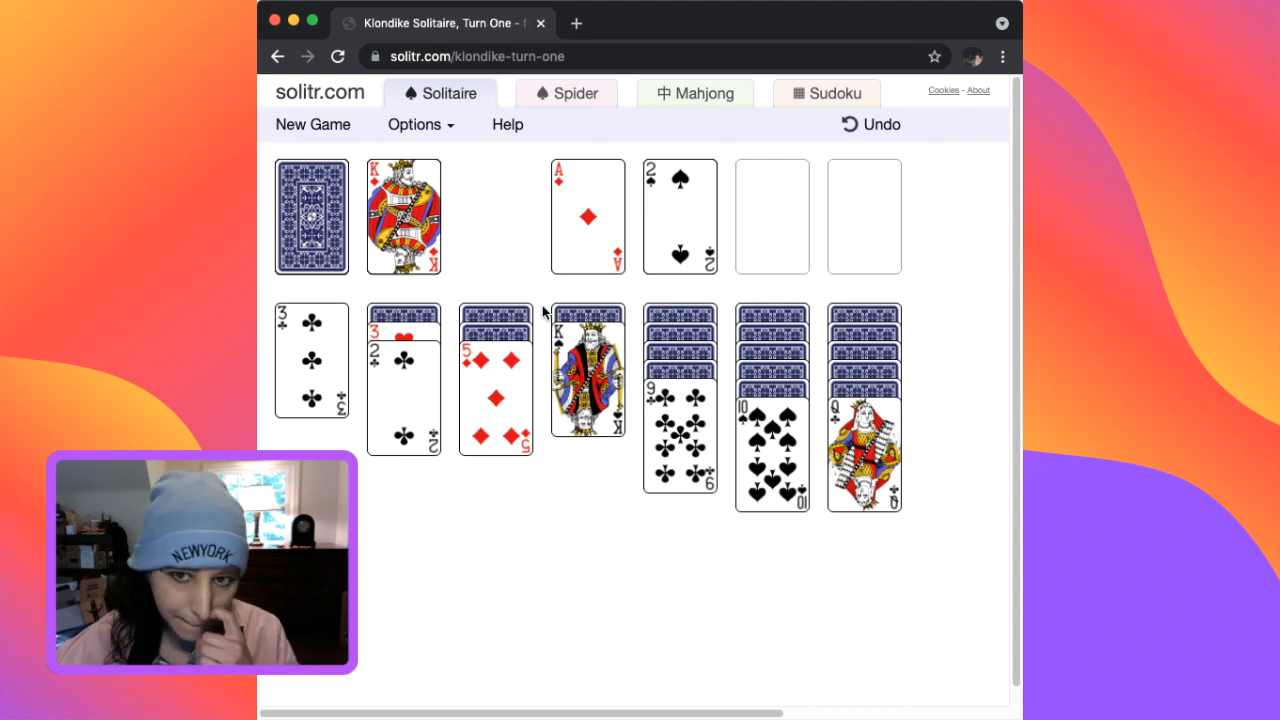
{"action": "mouse_move", "coordinate": [520, 308]}
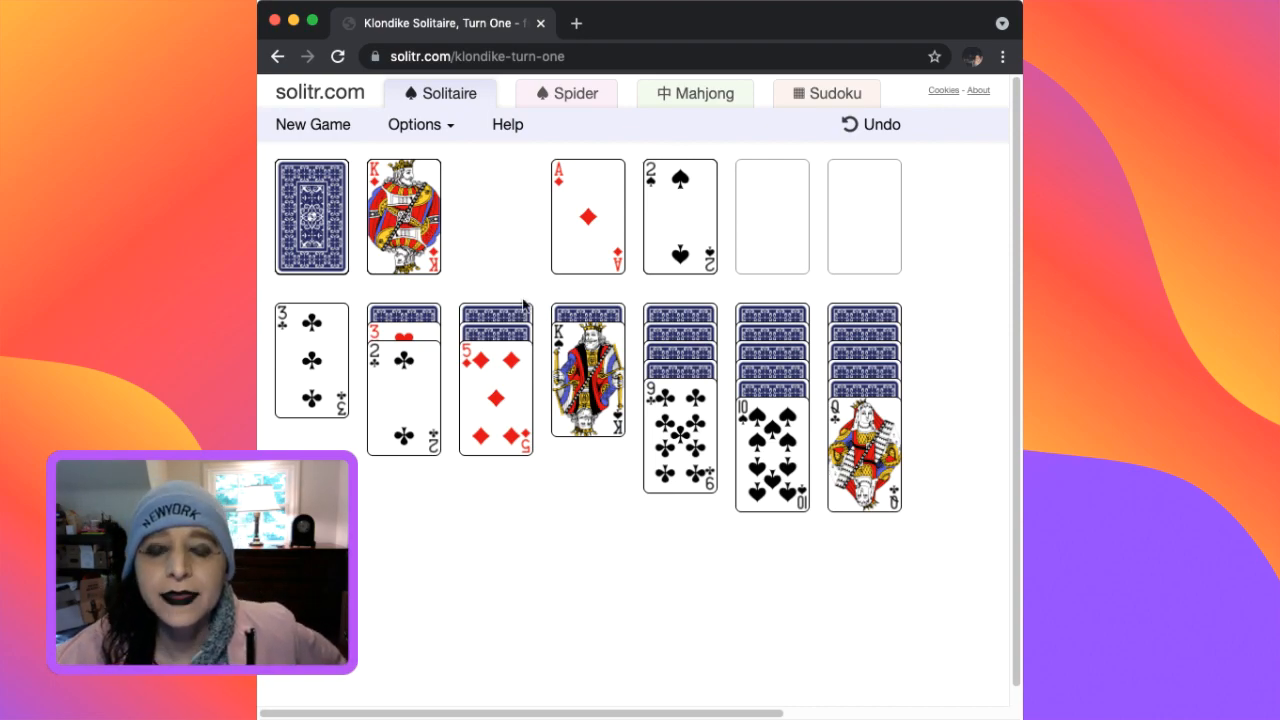
{"action": "left_click", "coordinate": [310, 216]}
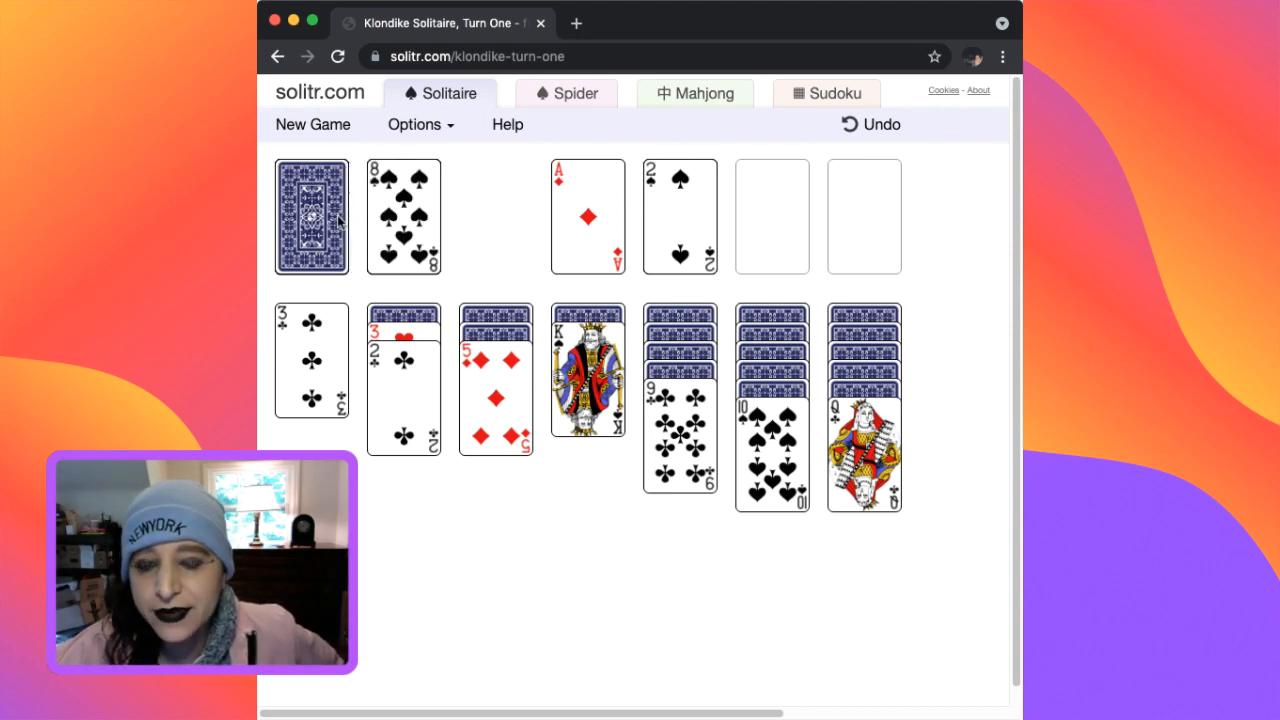
{"action": "left_click", "coordinate": [312, 216]}
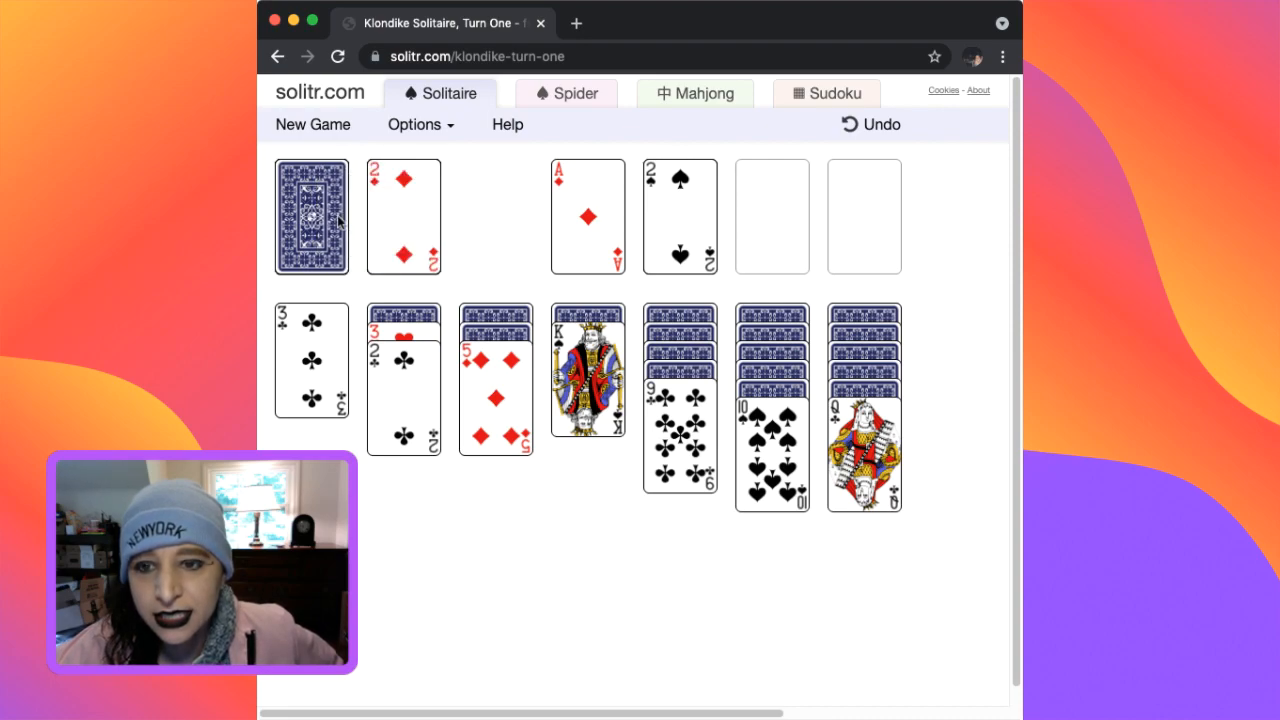
{"action": "left_click", "coordinate": [312, 216]}
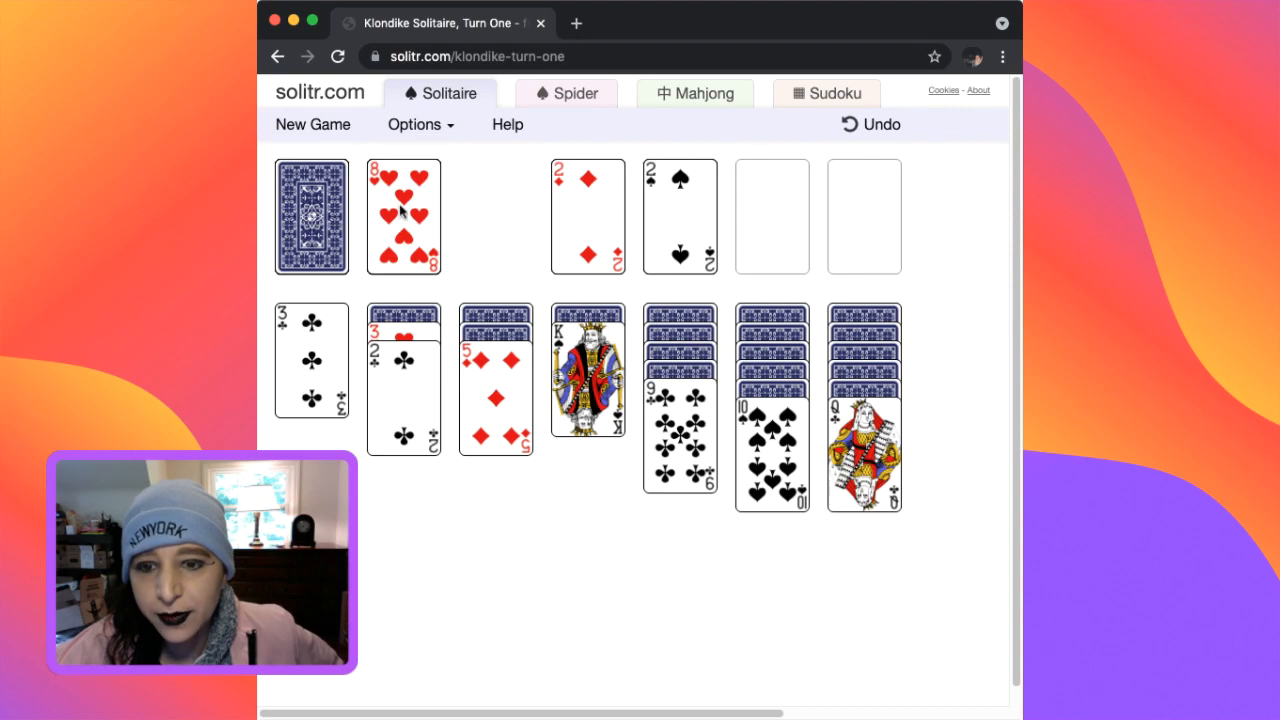
{"action": "left_click_drag", "start_coordinate": [404, 216], "coordinate": [680, 440]}
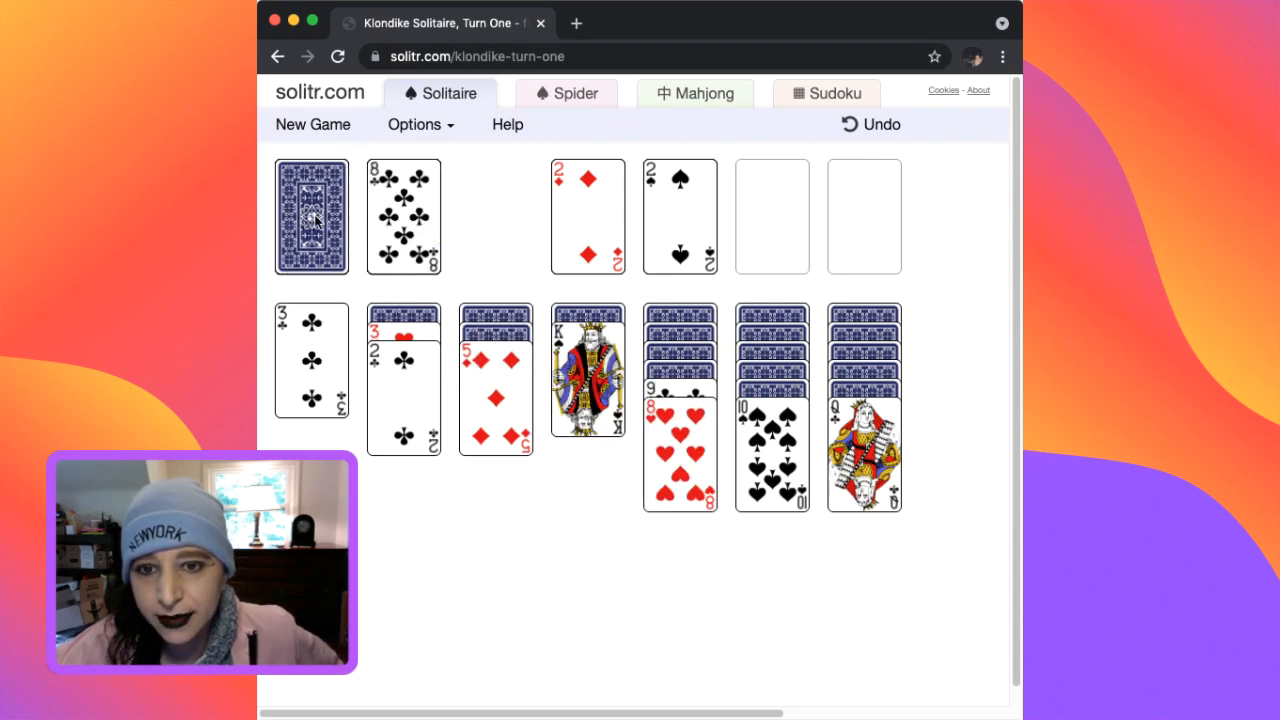
Put the 3 of spades on its foundation and deal through the rest of the stock until it is empty.
{"action": "left_click", "coordinate": [312, 216]}
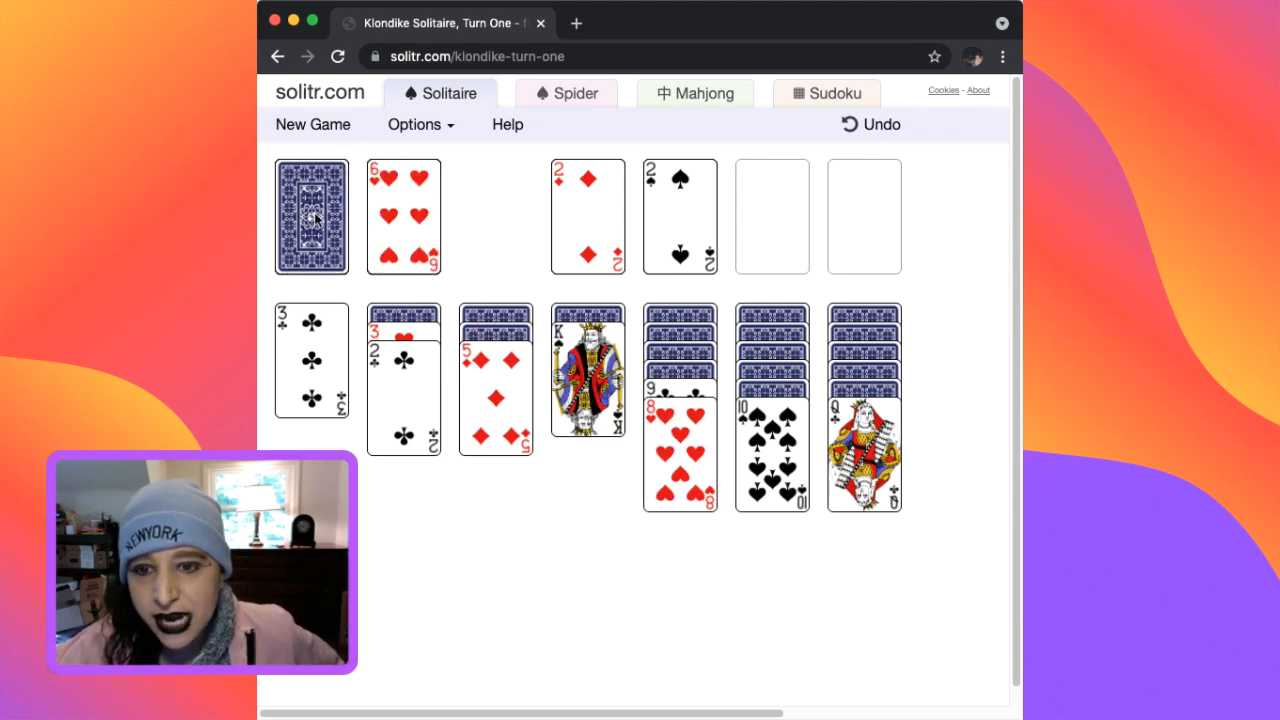
{"action": "left_click", "coordinate": [312, 216]}
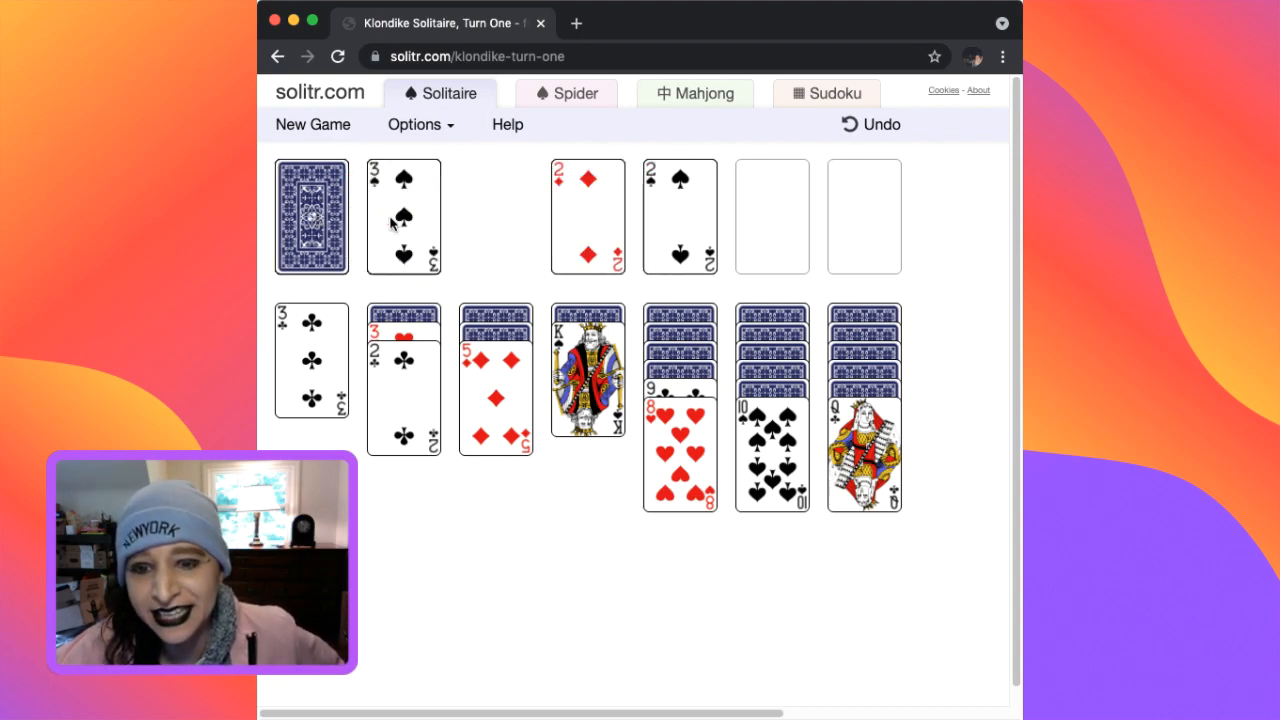
{"action": "left_click", "coordinate": [312, 216]}
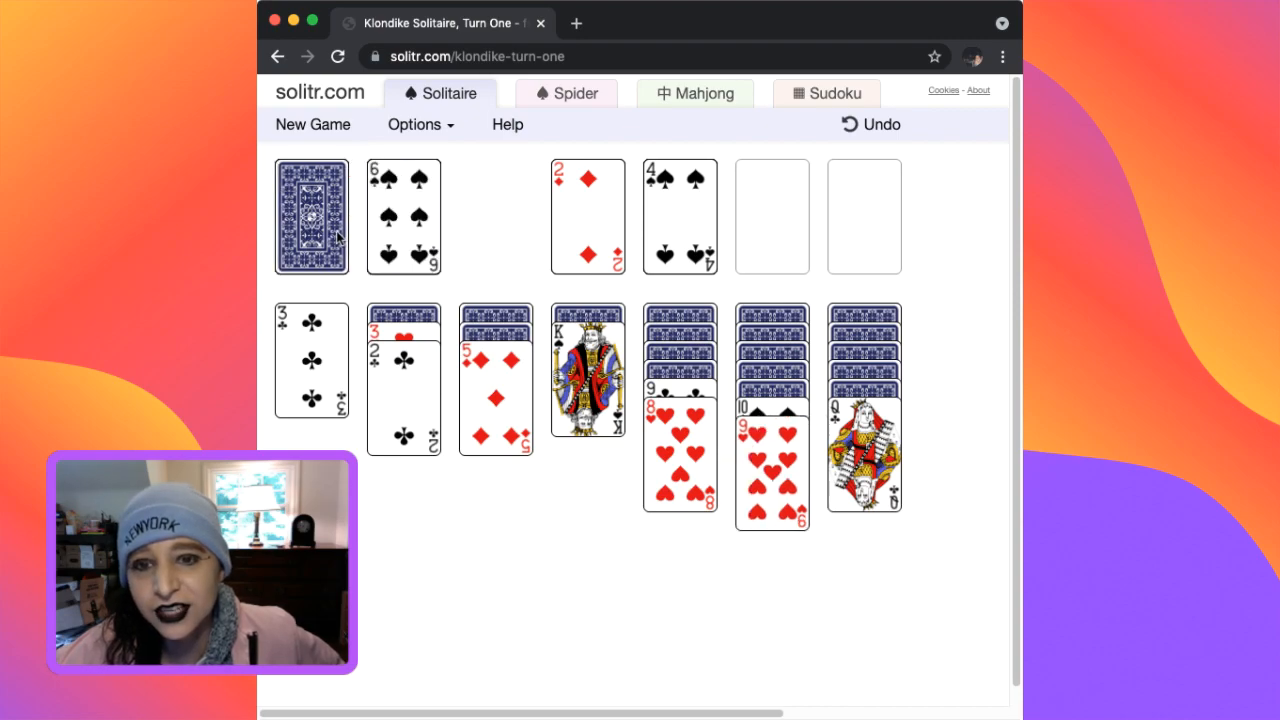
{"action": "left_click", "coordinate": [312, 216]}
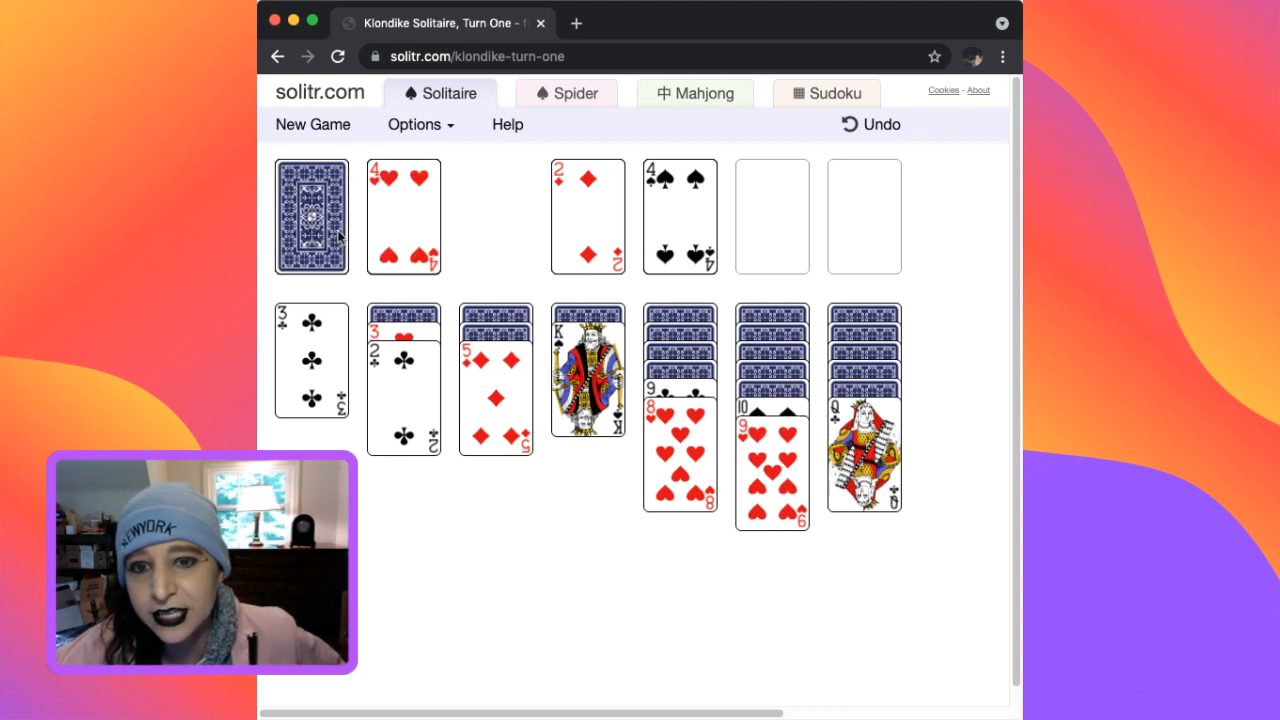
{"action": "left_click", "coordinate": [312, 216]}
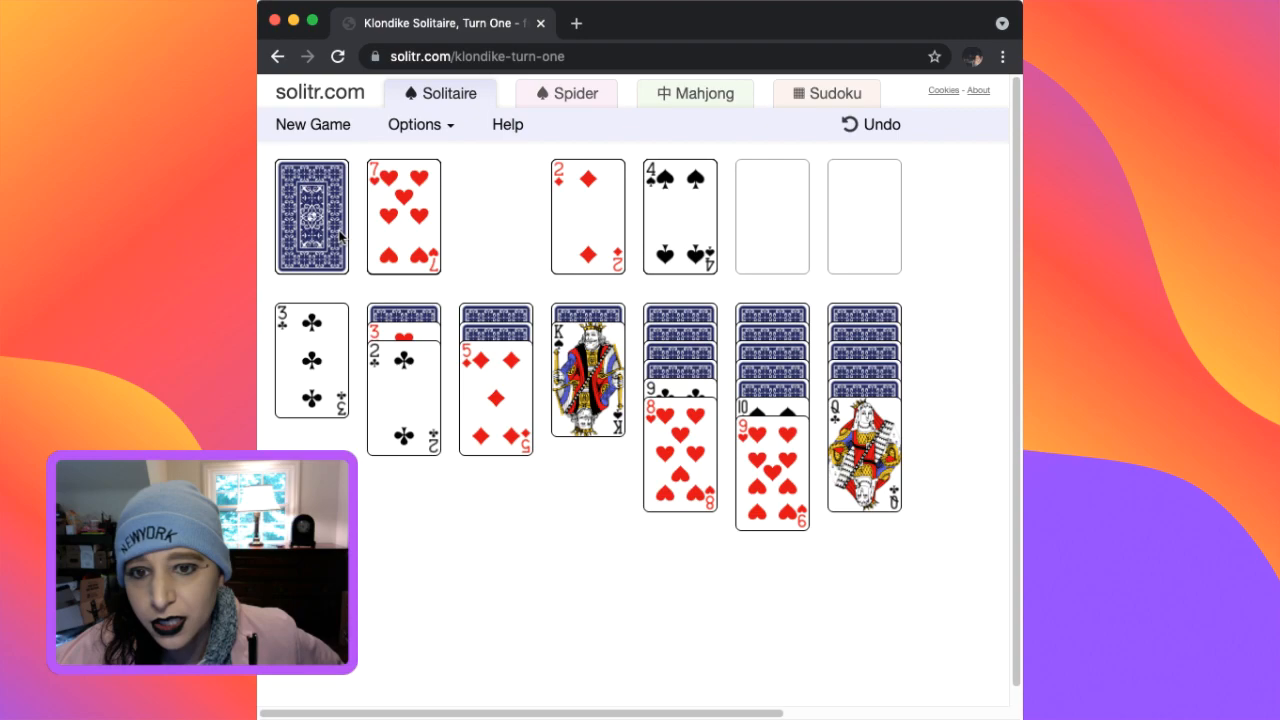
{"action": "left_click", "coordinate": [312, 216]}
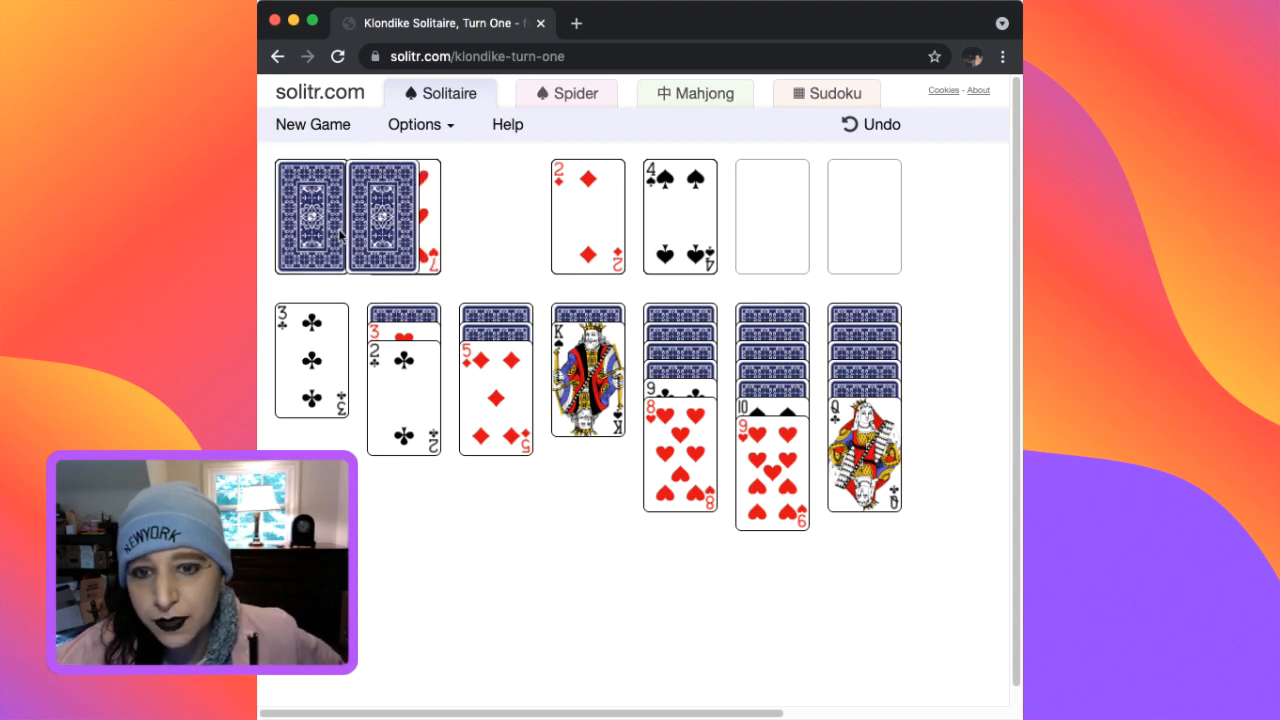
{"action": "left_click", "coordinate": [310, 216]}
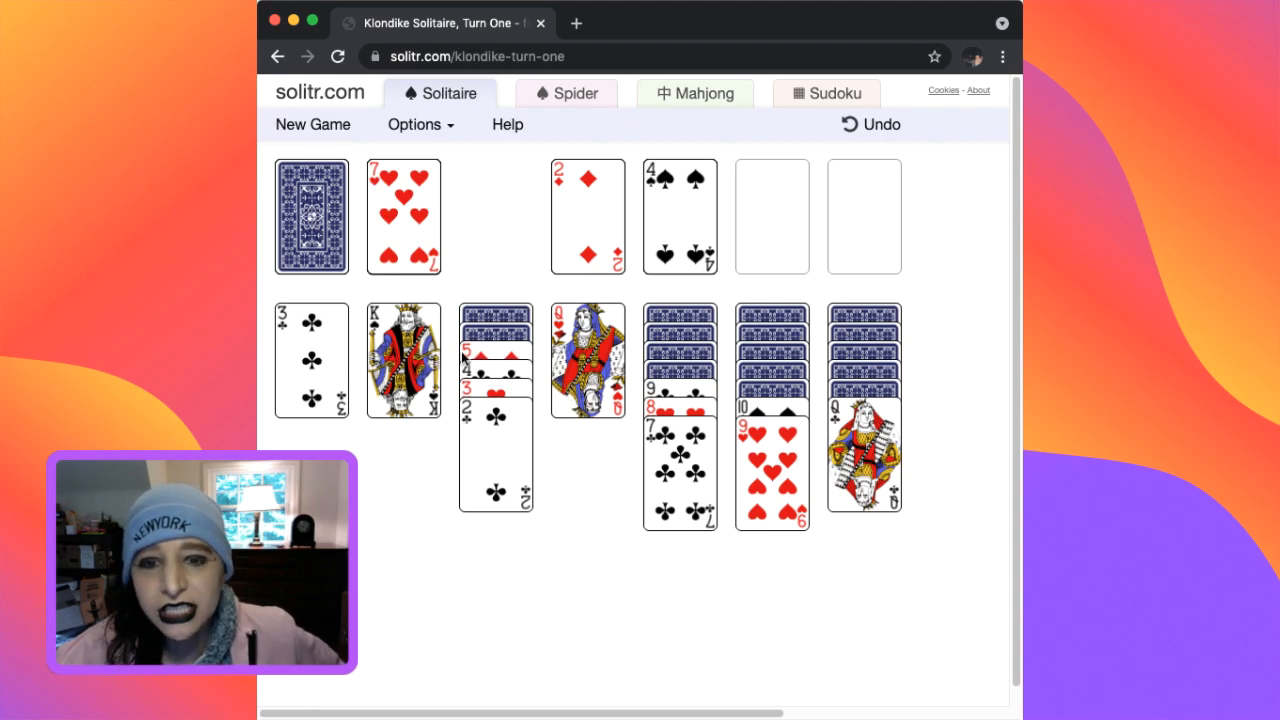
{"action": "left_click", "coordinate": [312, 216]}
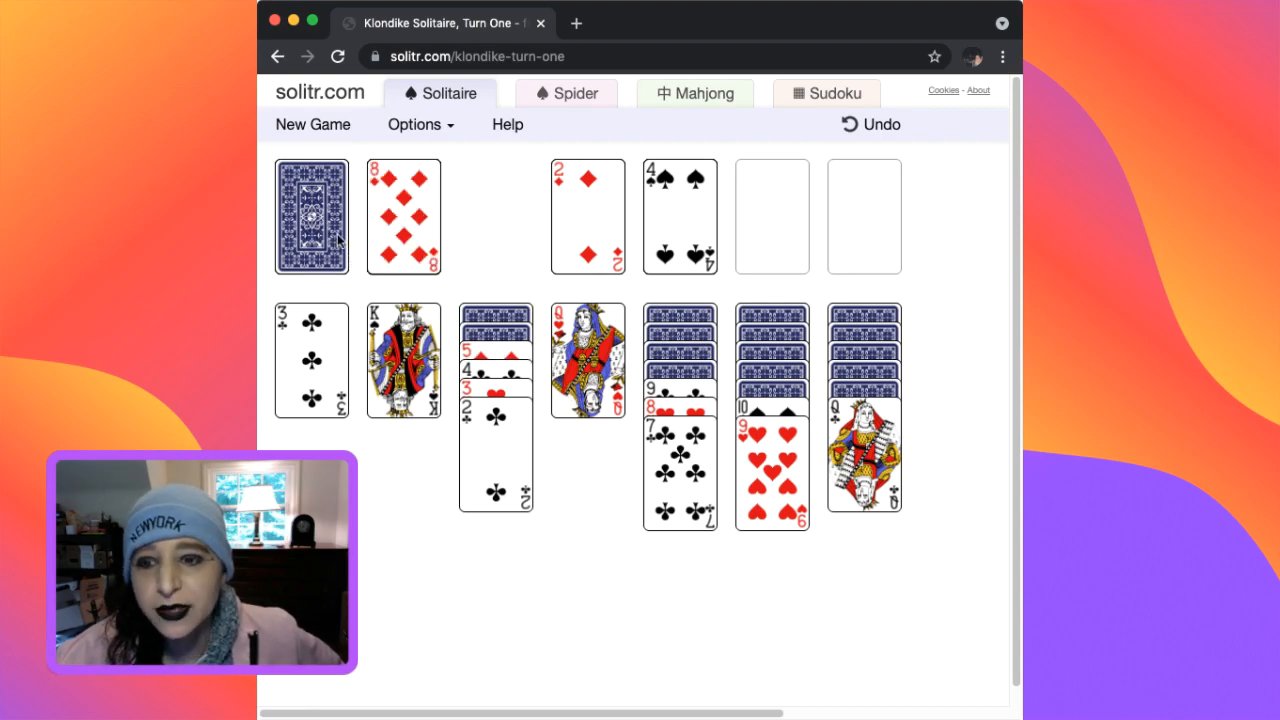
{"action": "left_click", "coordinate": [312, 216]}
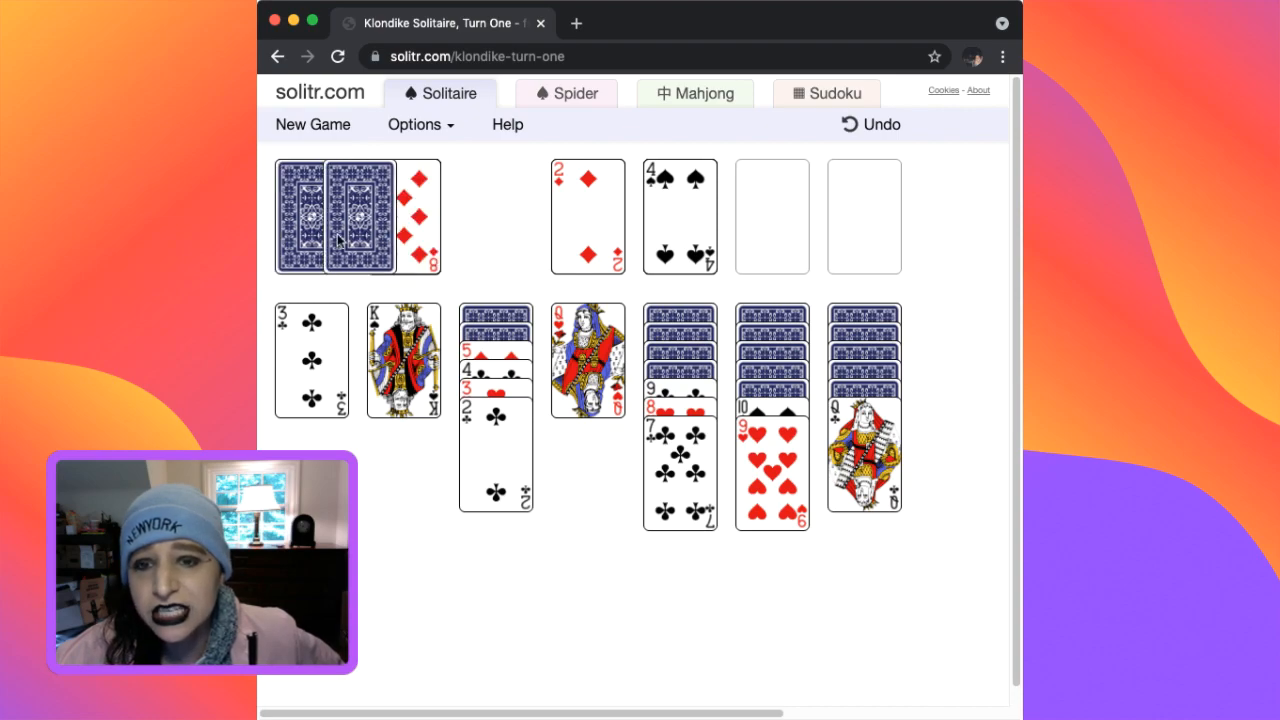
{"action": "left_click", "coordinate": [300, 216]}
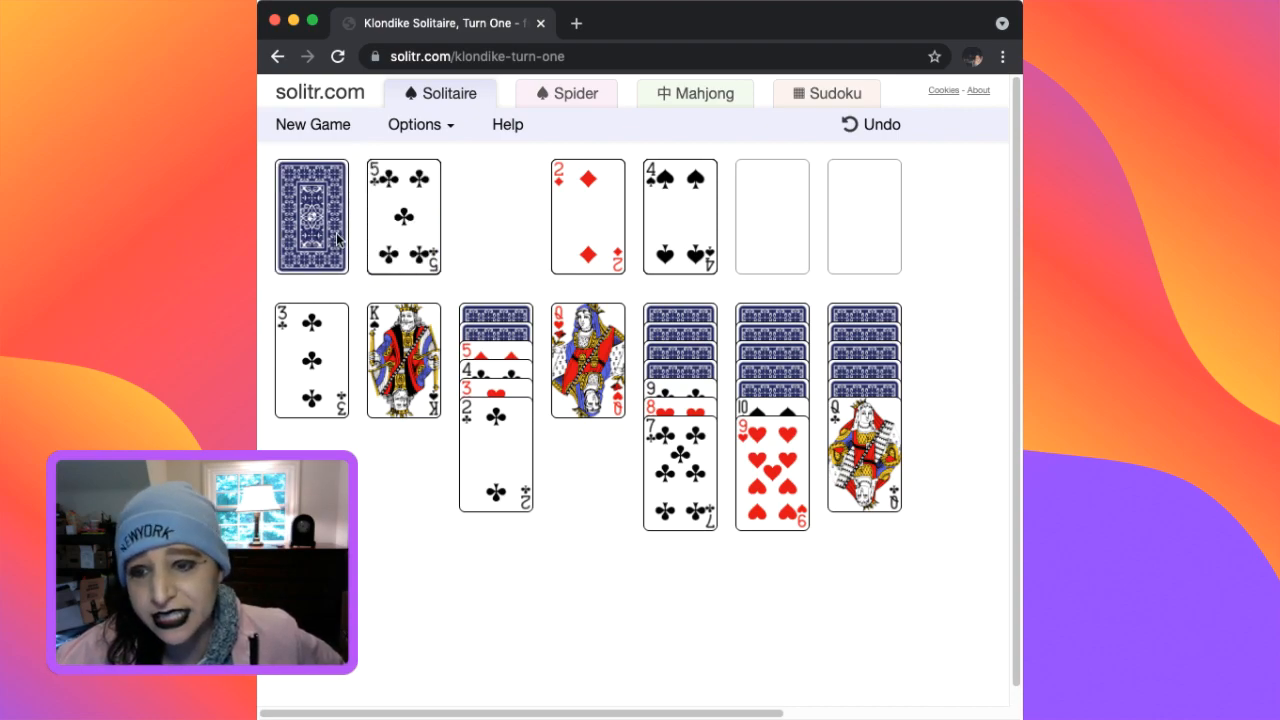
{"action": "left_click", "coordinate": [312, 216]}
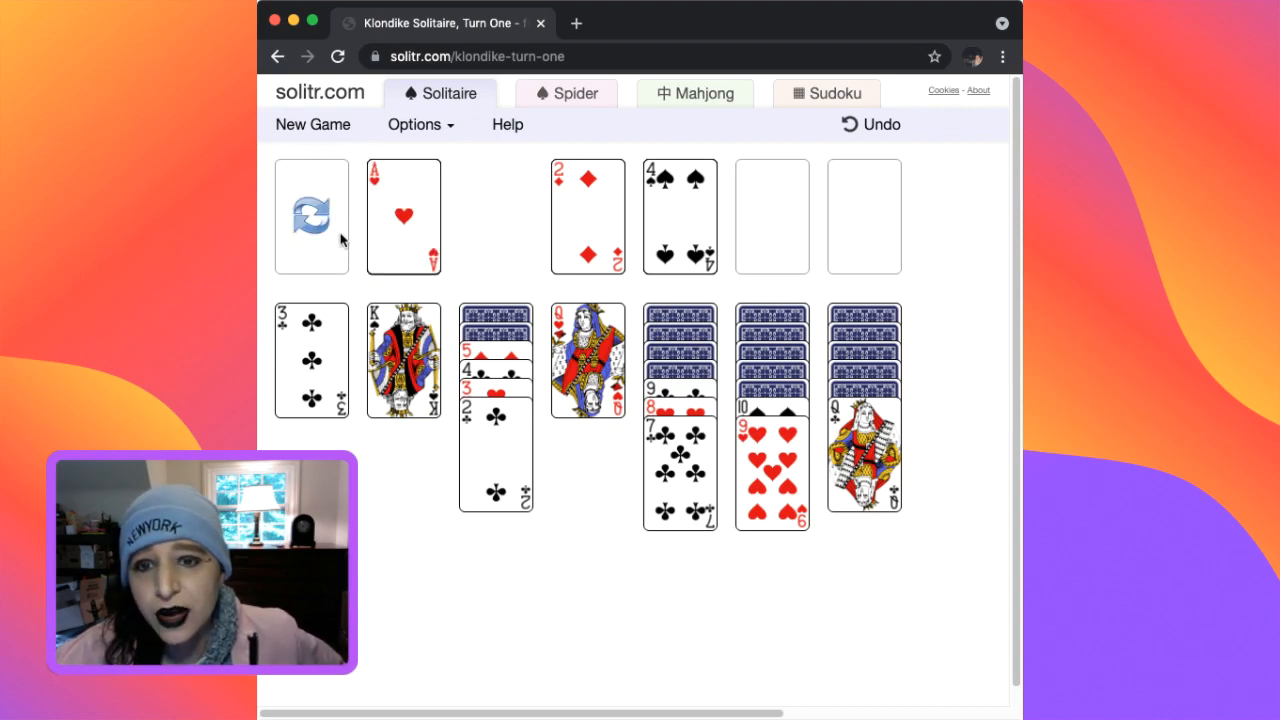
Play the ace of hearts and 5 of spades to the foundations and move a tableau card onto another column.
{"action": "left_click", "coordinate": [312, 216]}
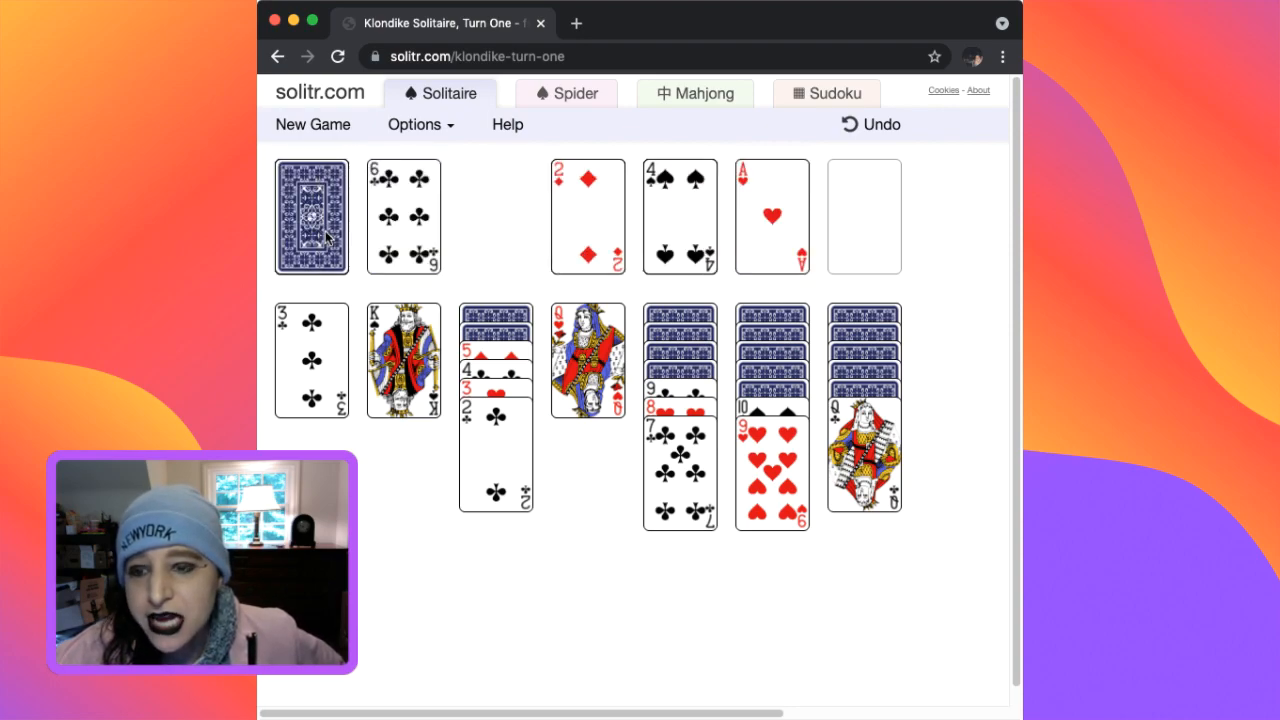
{"action": "left_click", "coordinate": [312, 216]}
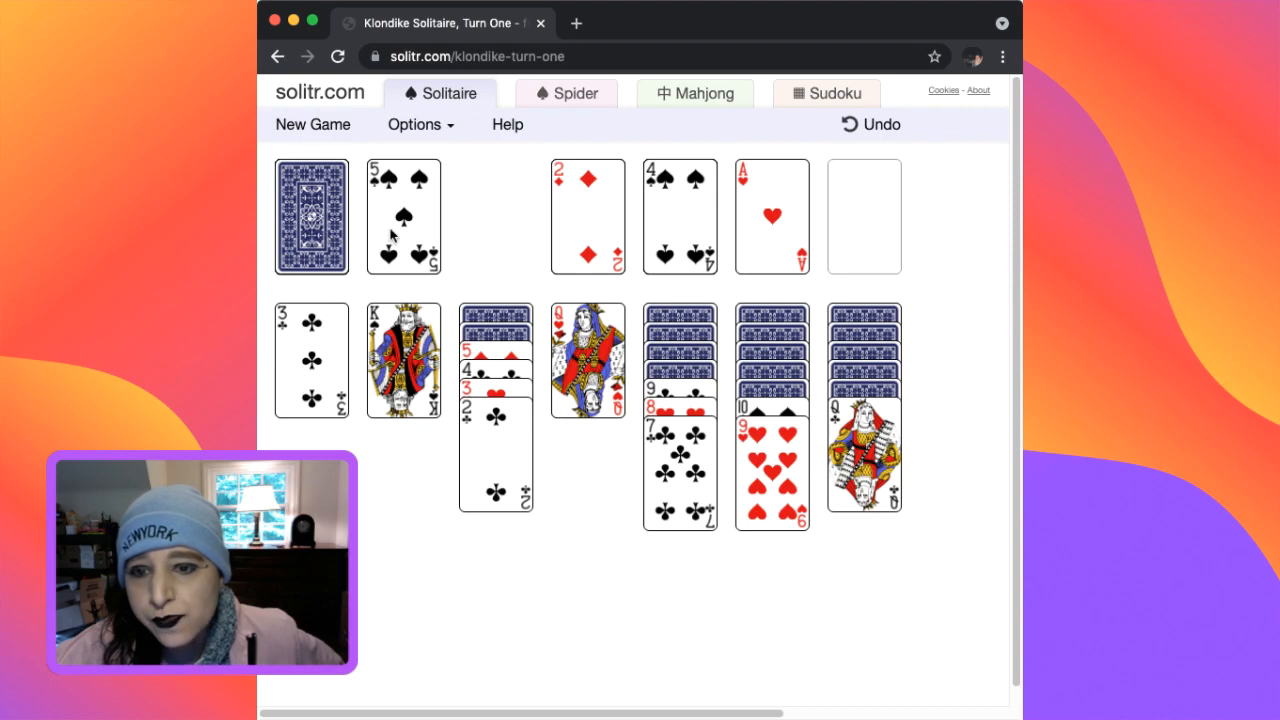
{"action": "left_click", "coordinate": [312, 216]}
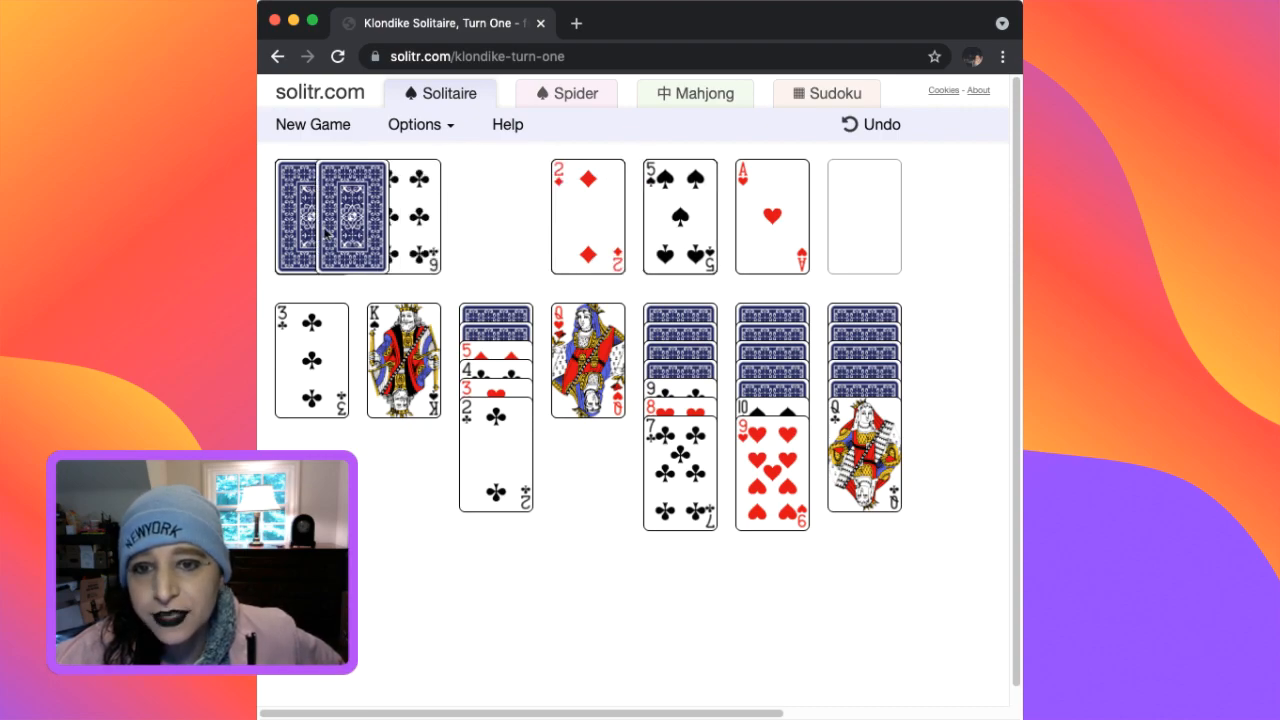
{"action": "left_click", "coordinate": [312, 216]}
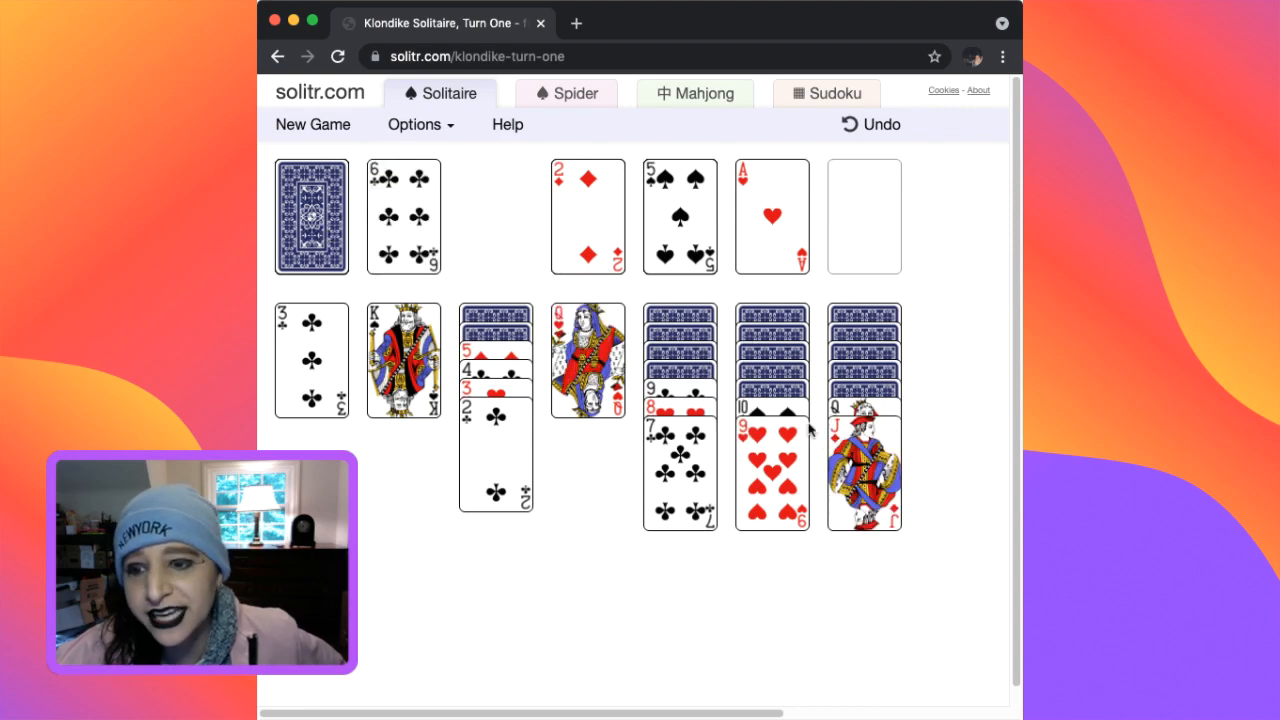
{"action": "left_click_drag", "start_coordinate": [772, 420], "coordinate": [864, 420]}
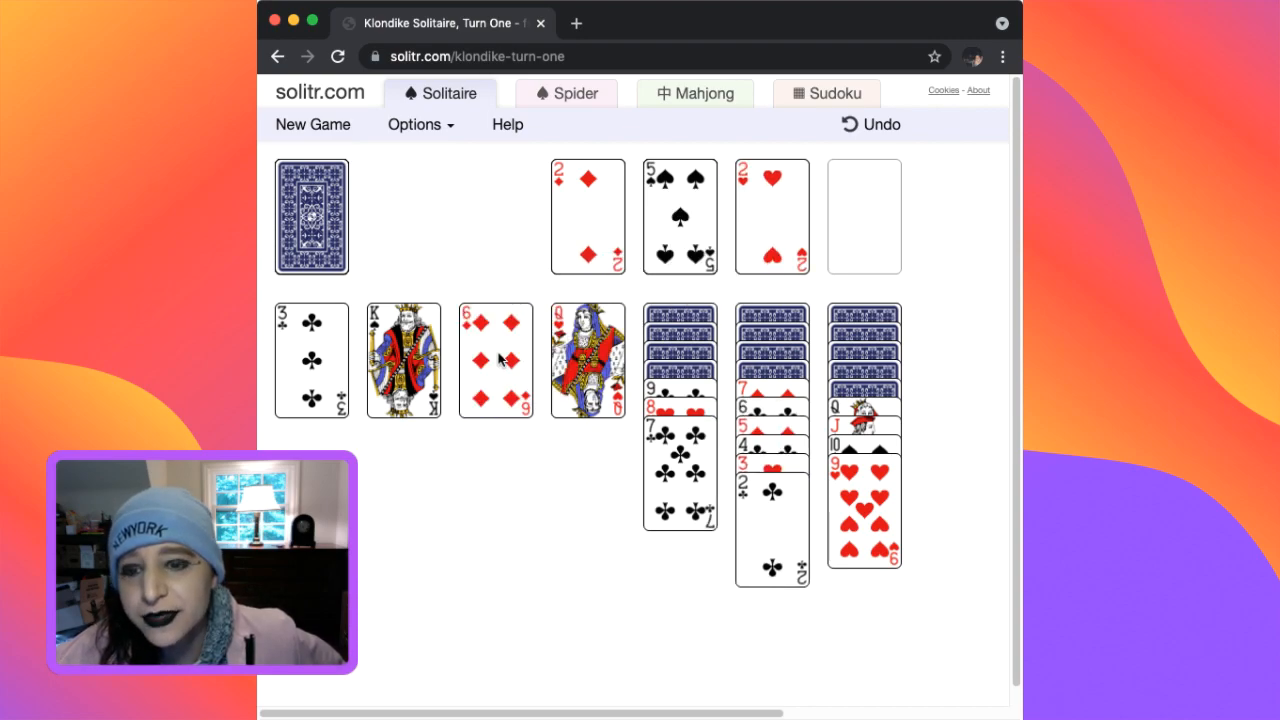
{"action": "mouse_move", "coordinate": [498, 358]}
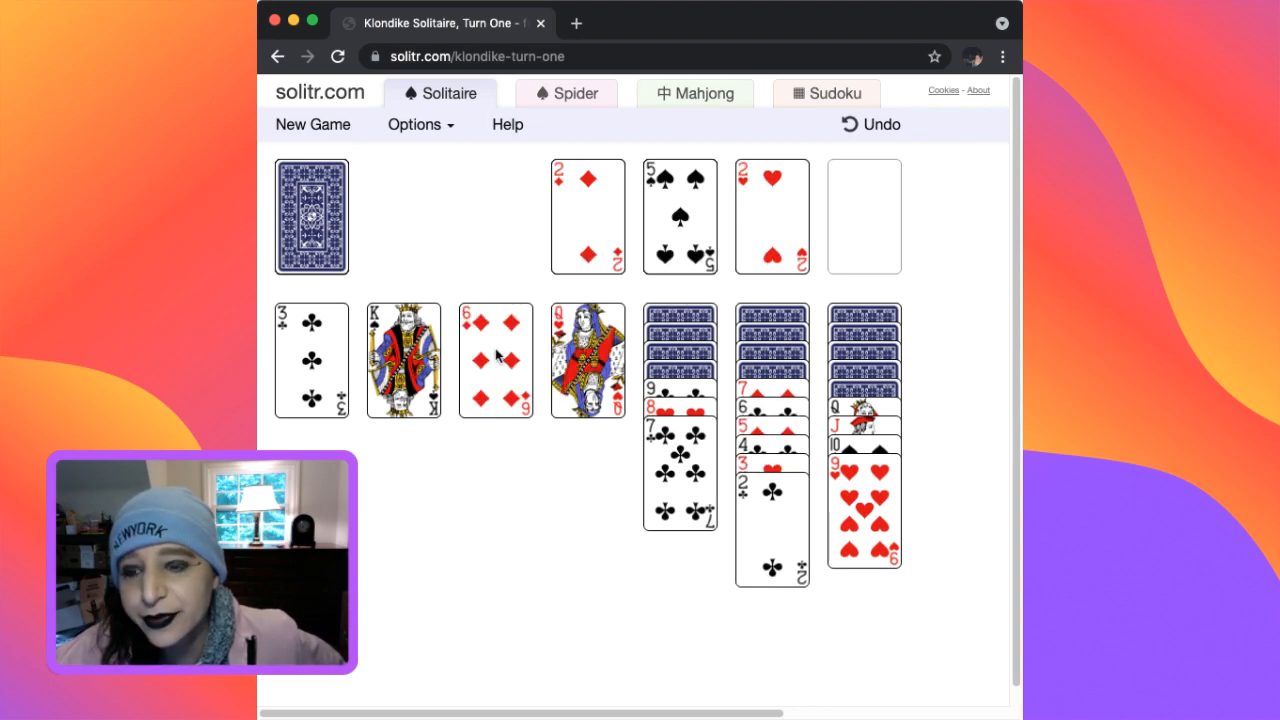
Shift card runs between columns, moving the hearts run to the second column, then draw again from the stock.
{"action": "left_click", "coordinate": [312, 216]}
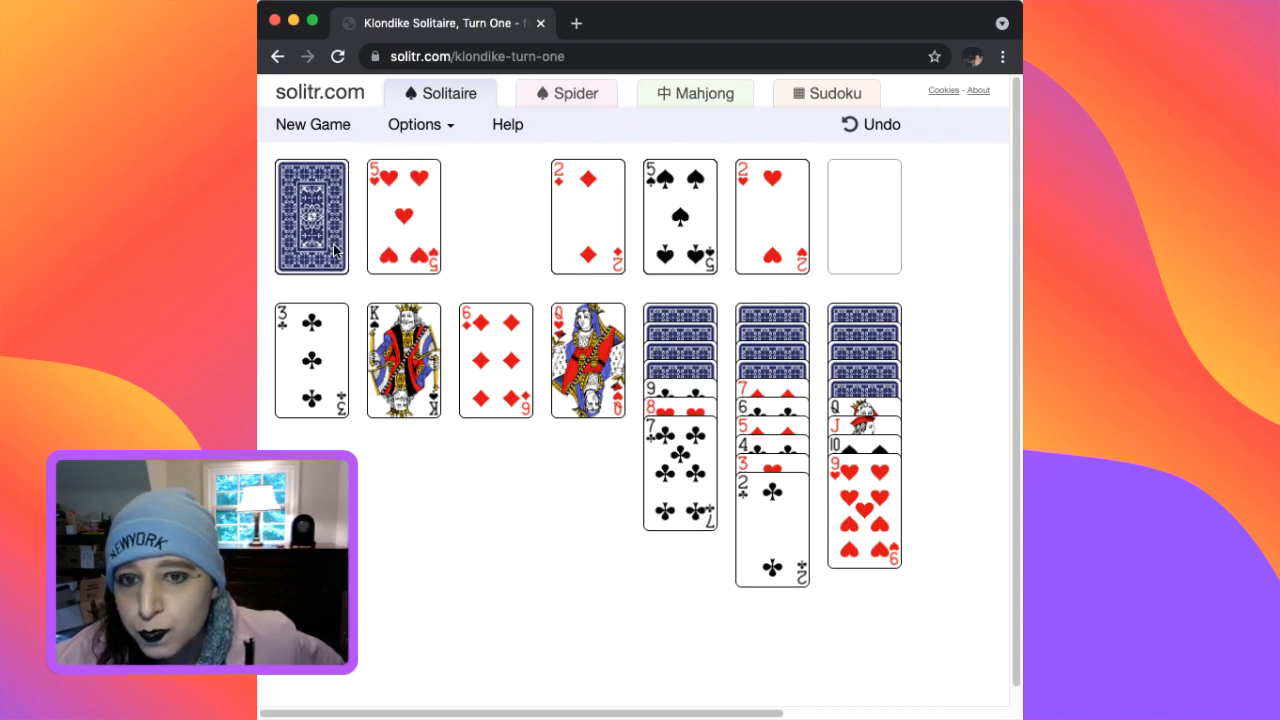
{"action": "left_click", "coordinate": [312, 216]}
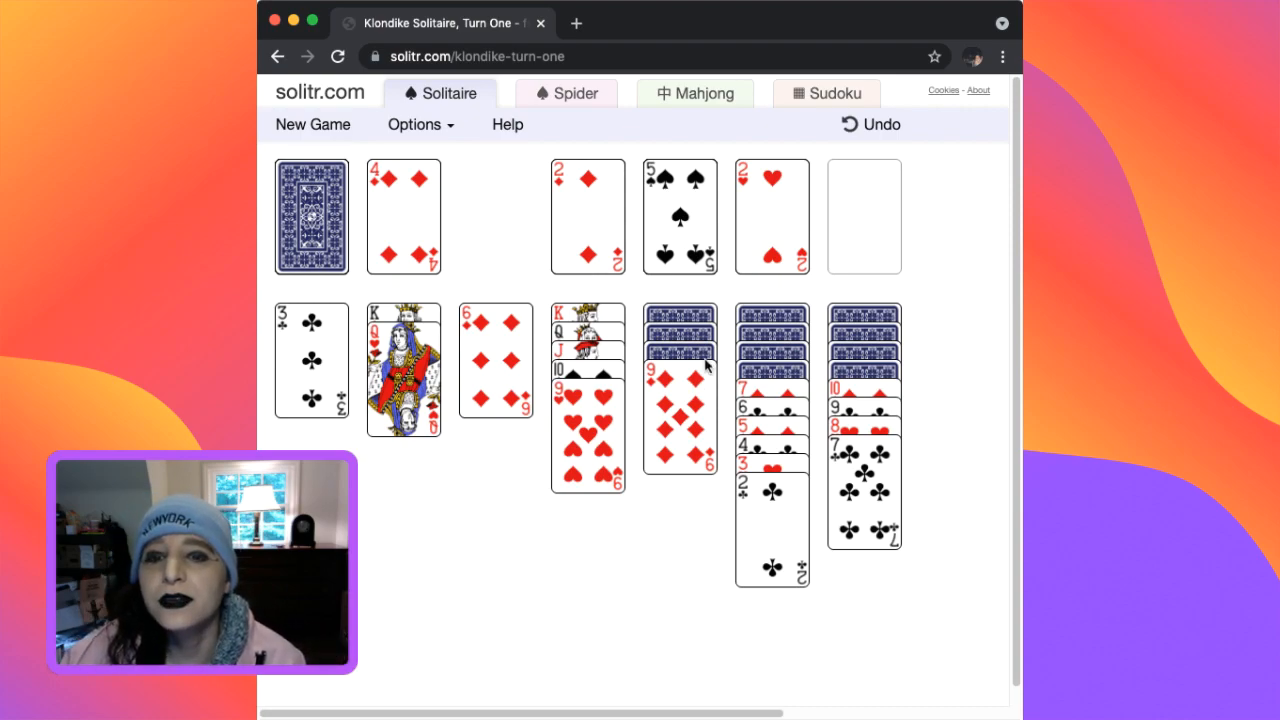
{"action": "left_click", "coordinate": [312, 216]}
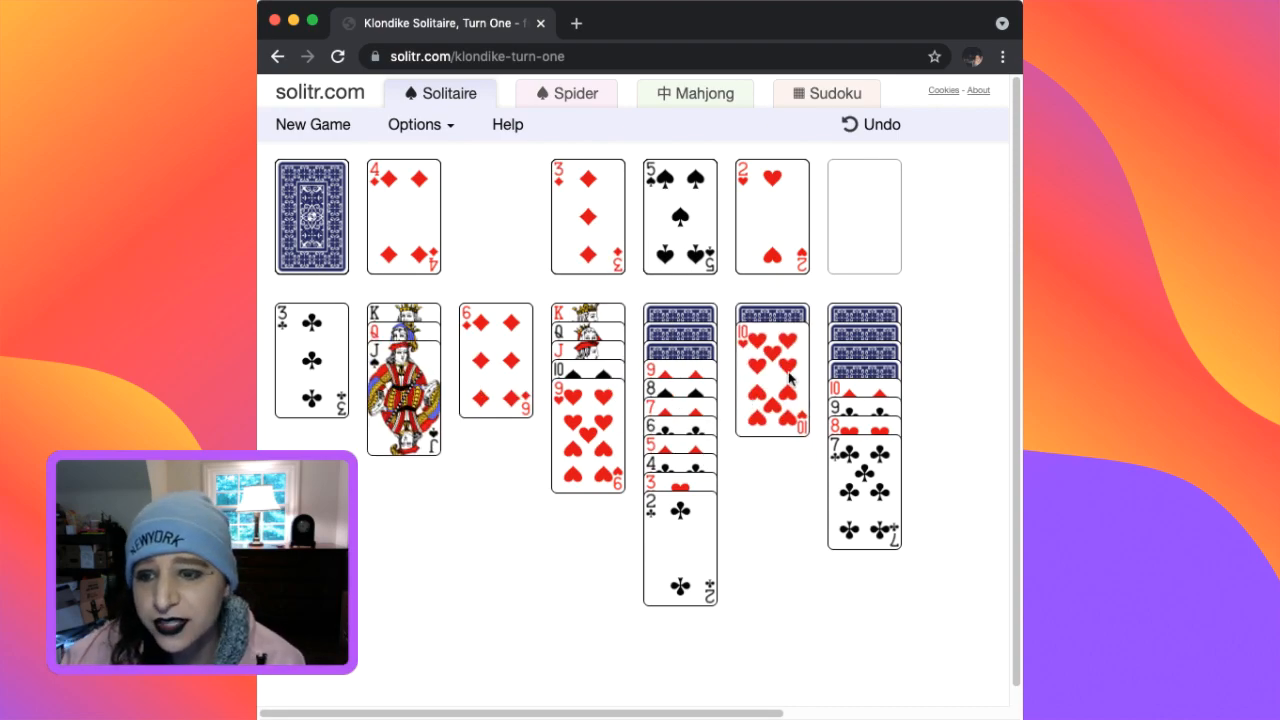
{"action": "left_click_drag", "start_coordinate": [772, 368], "coordinate": [568, 420]}
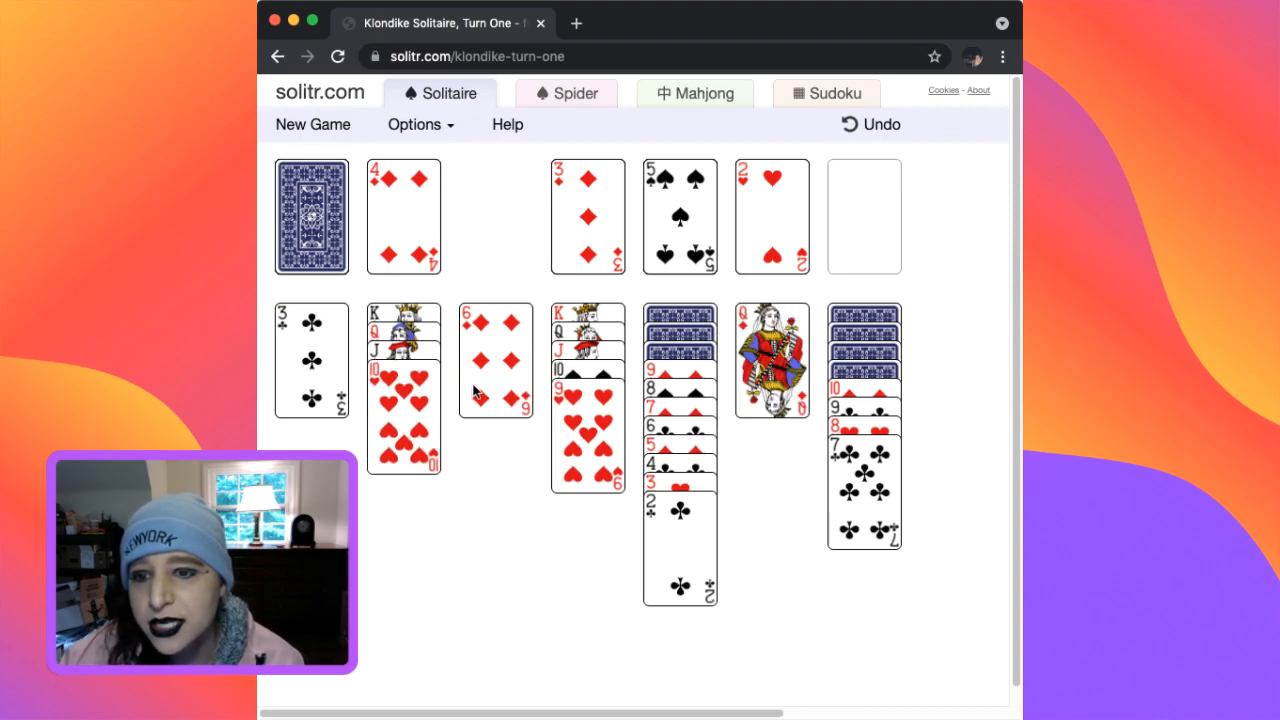
{"action": "mouse_move", "coordinate": [470, 340]}
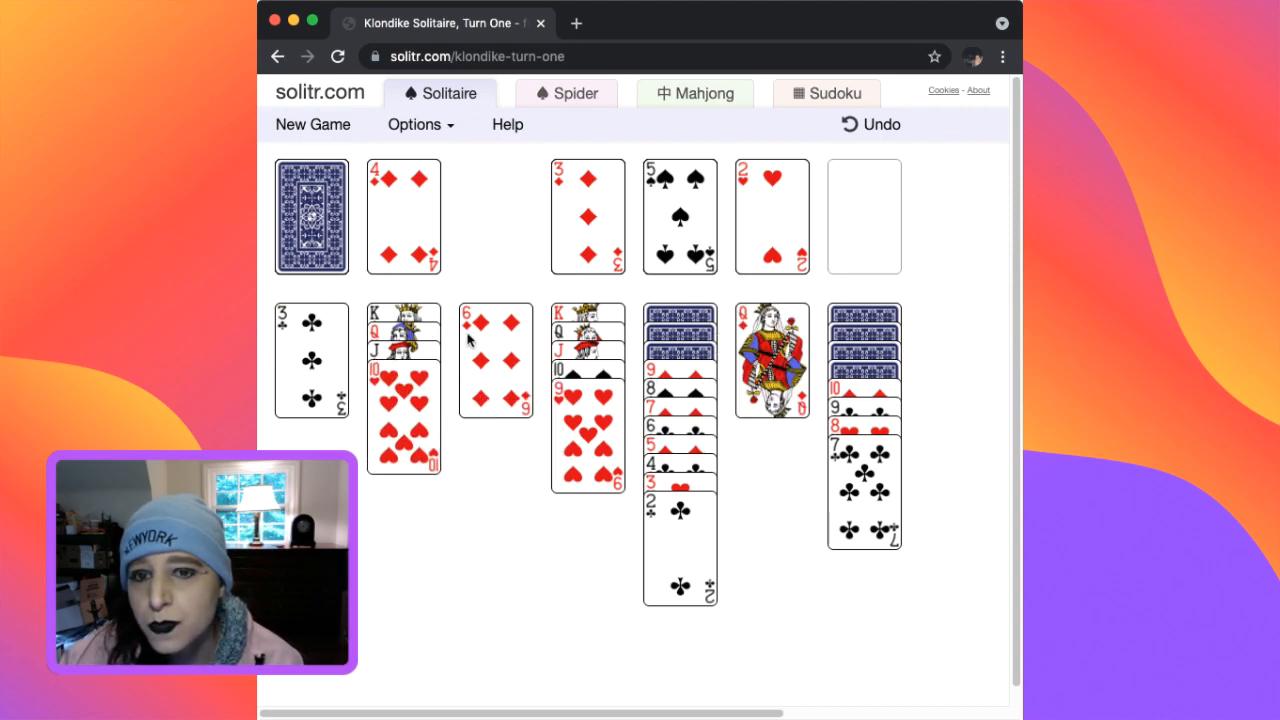
{"action": "left_click", "coordinate": [312, 216]}
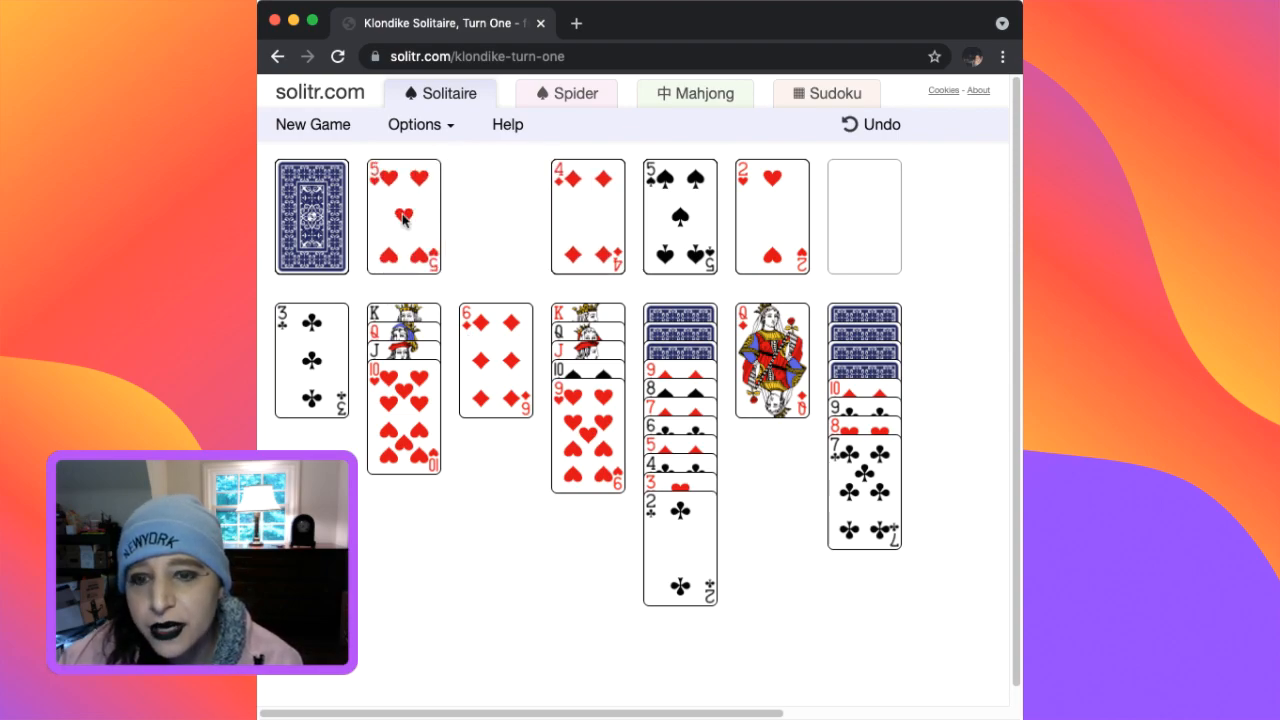
{"action": "left_click", "coordinate": [312, 216]}
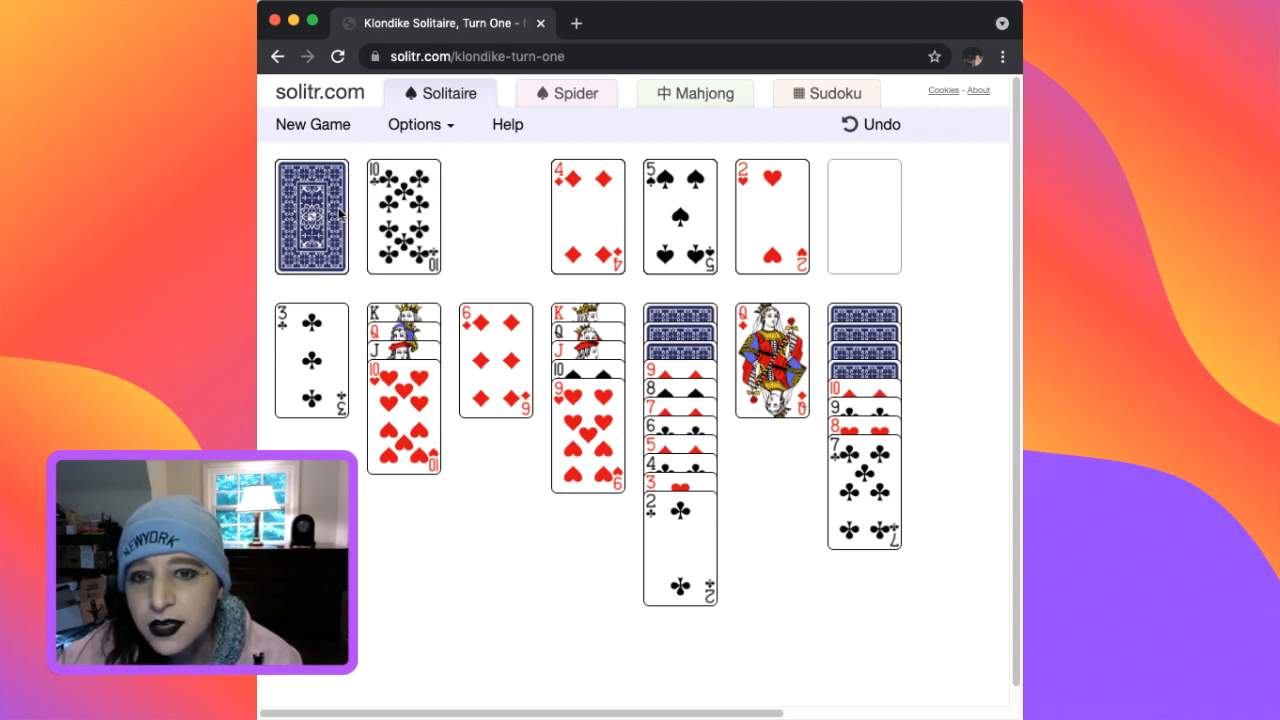
{"action": "left_click", "coordinate": [312, 216]}
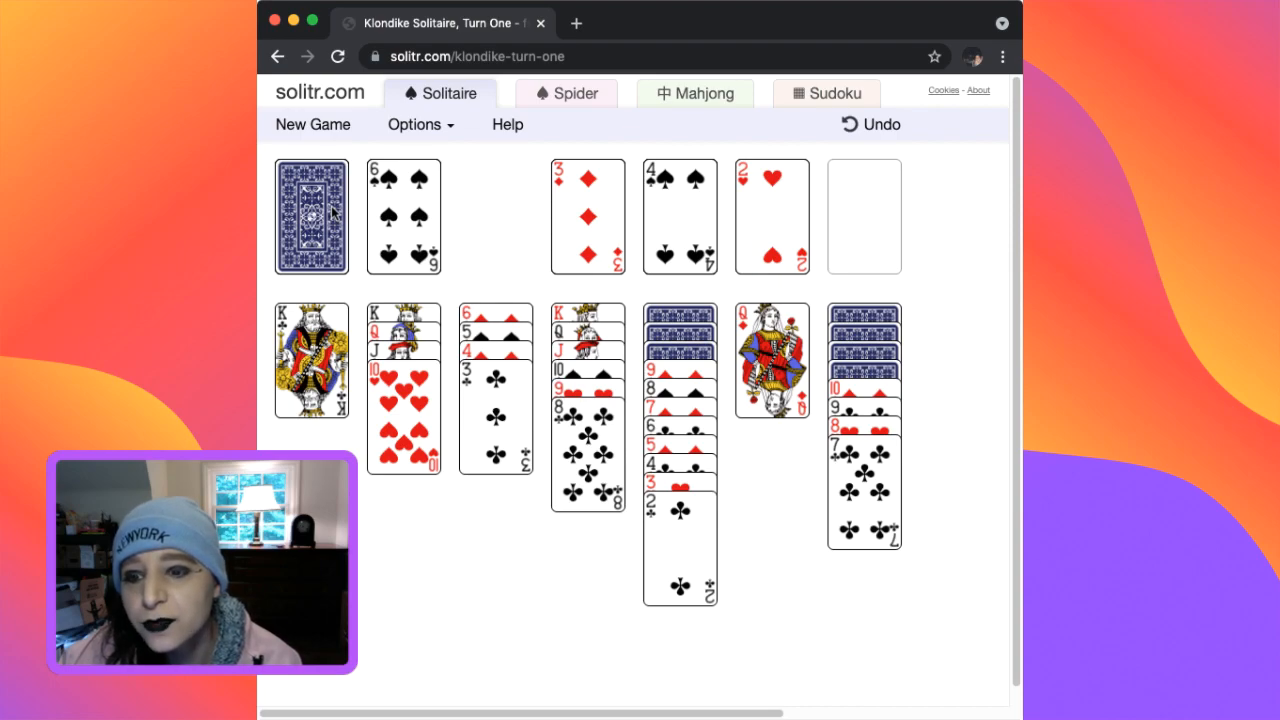
Deal the remaining stock cards without a move and recycle the waste pile back into the stock.
{"action": "left_click", "coordinate": [312, 216]}
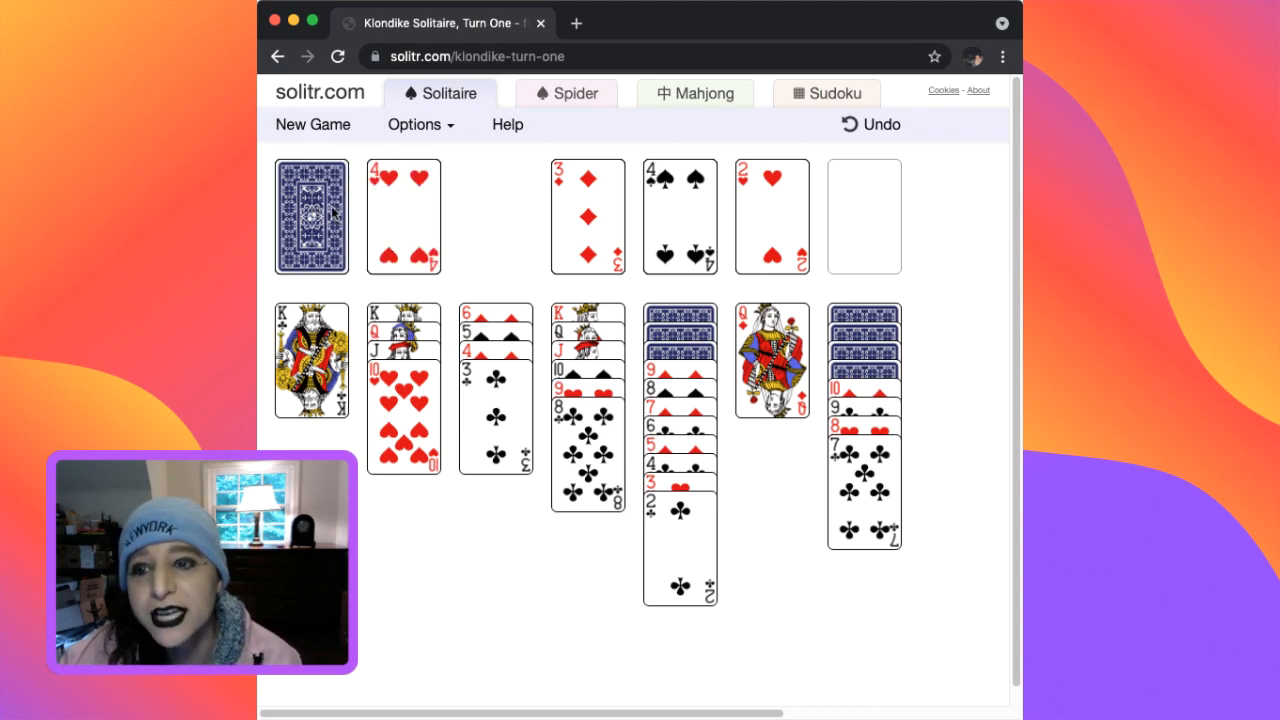
{"action": "left_click", "coordinate": [312, 216]}
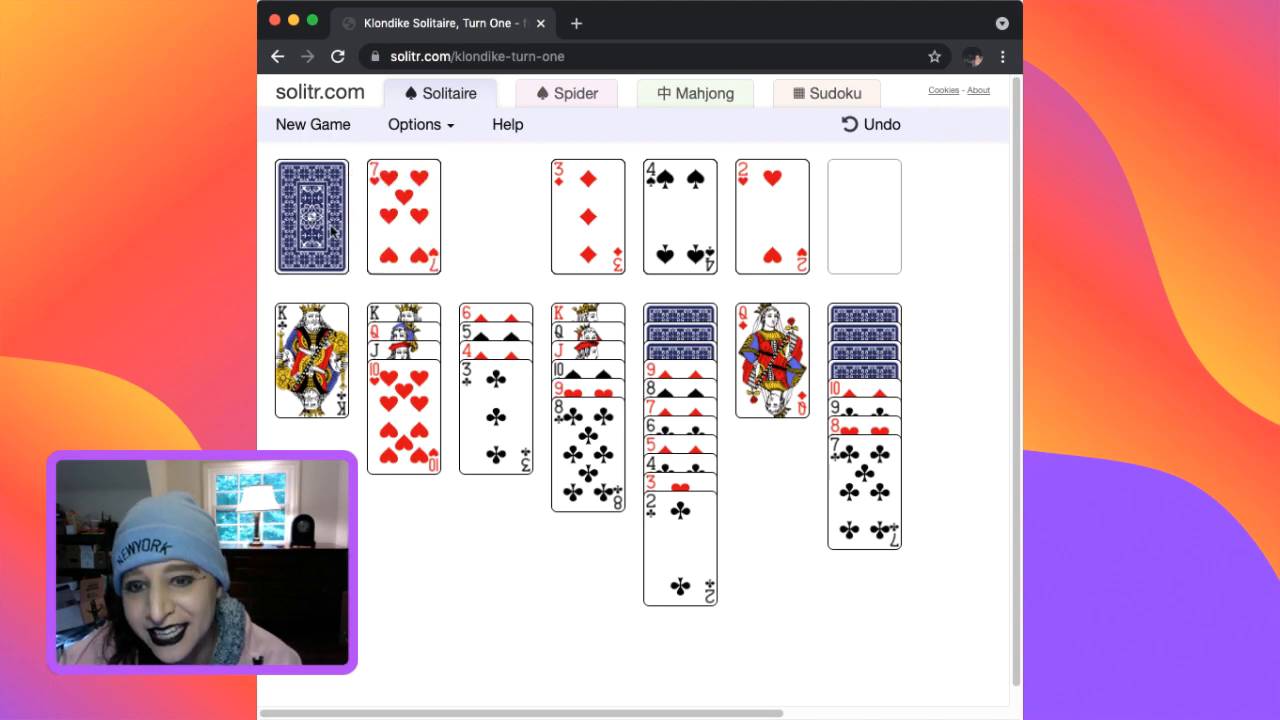
{"action": "mouse_move", "coordinate": [396, 218]}
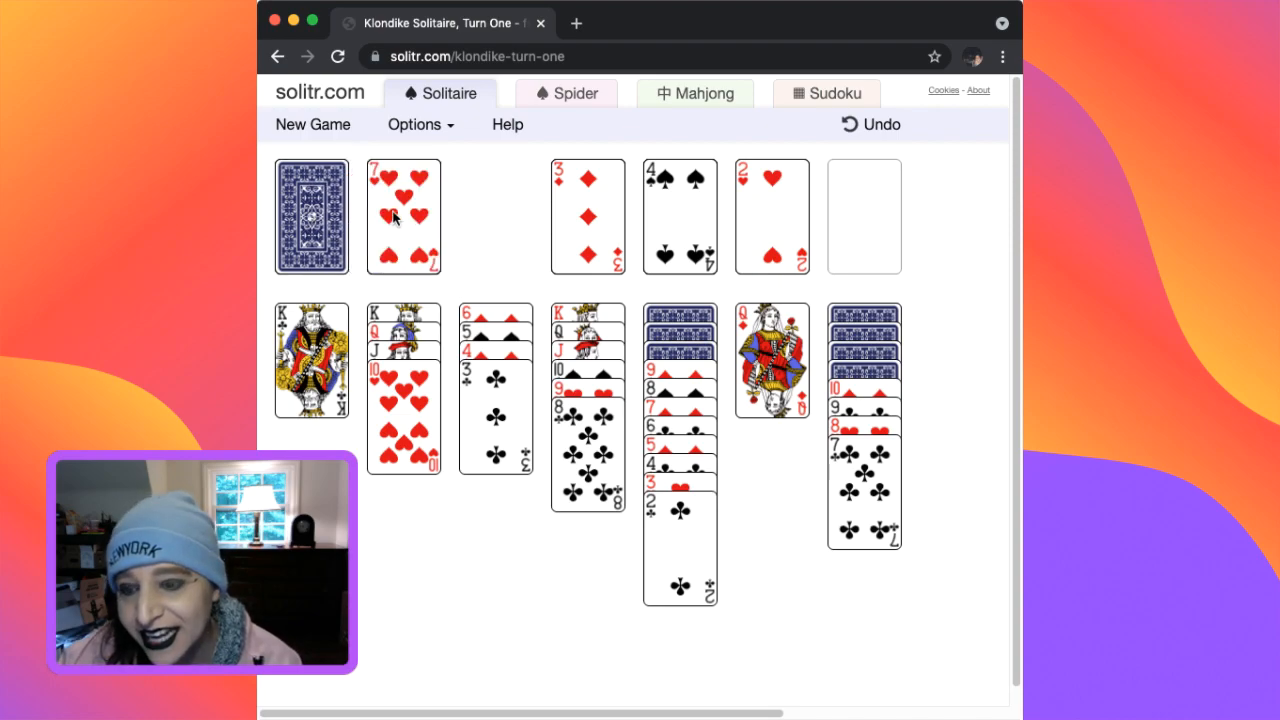
{"action": "left_click", "coordinate": [310, 216]}
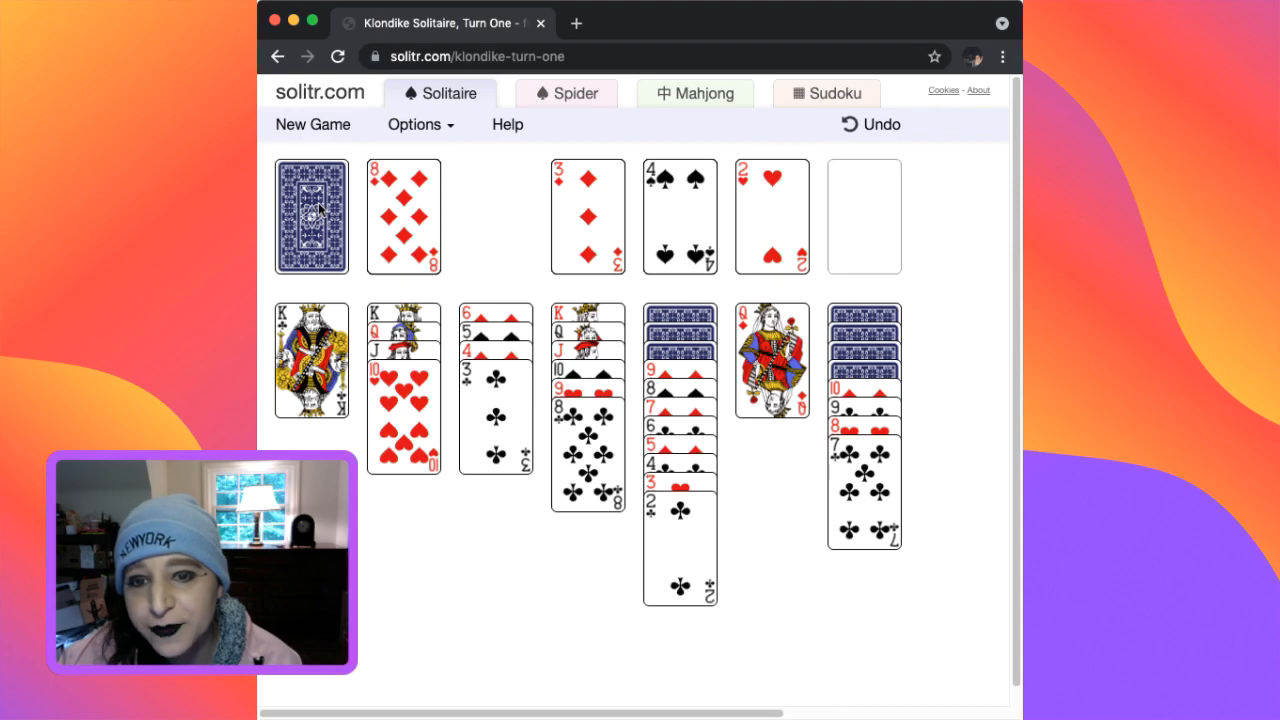
{"action": "left_click", "coordinate": [312, 216]}
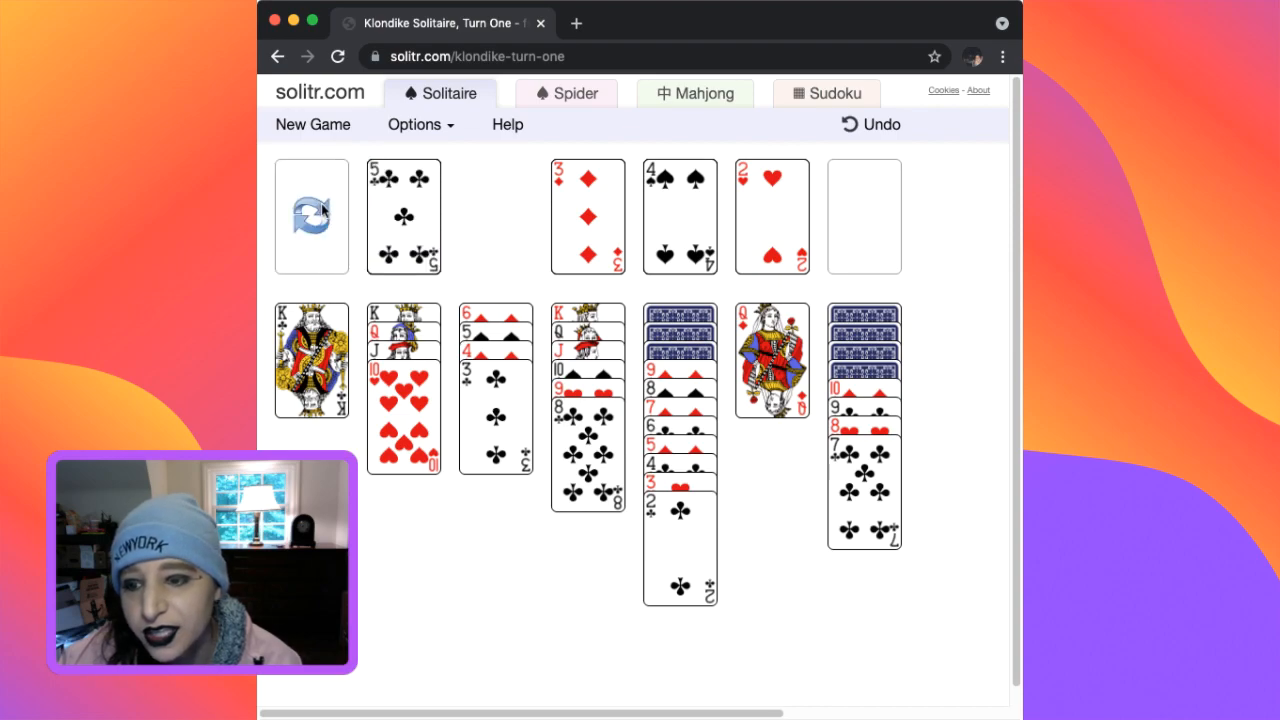
{"action": "left_click", "coordinate": [312, 216]}
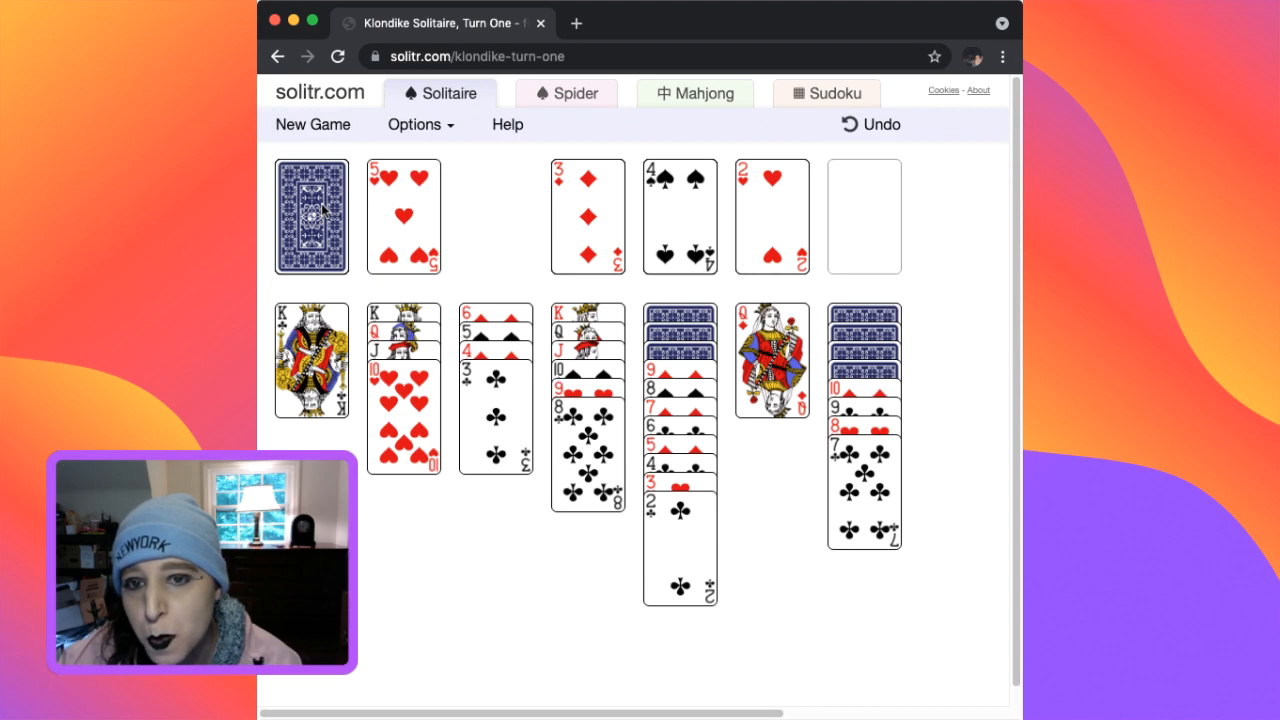
Deal through the whole stock a second time, finding no further moves.
{"action": "left_click", "coordinate": [312, 216]}
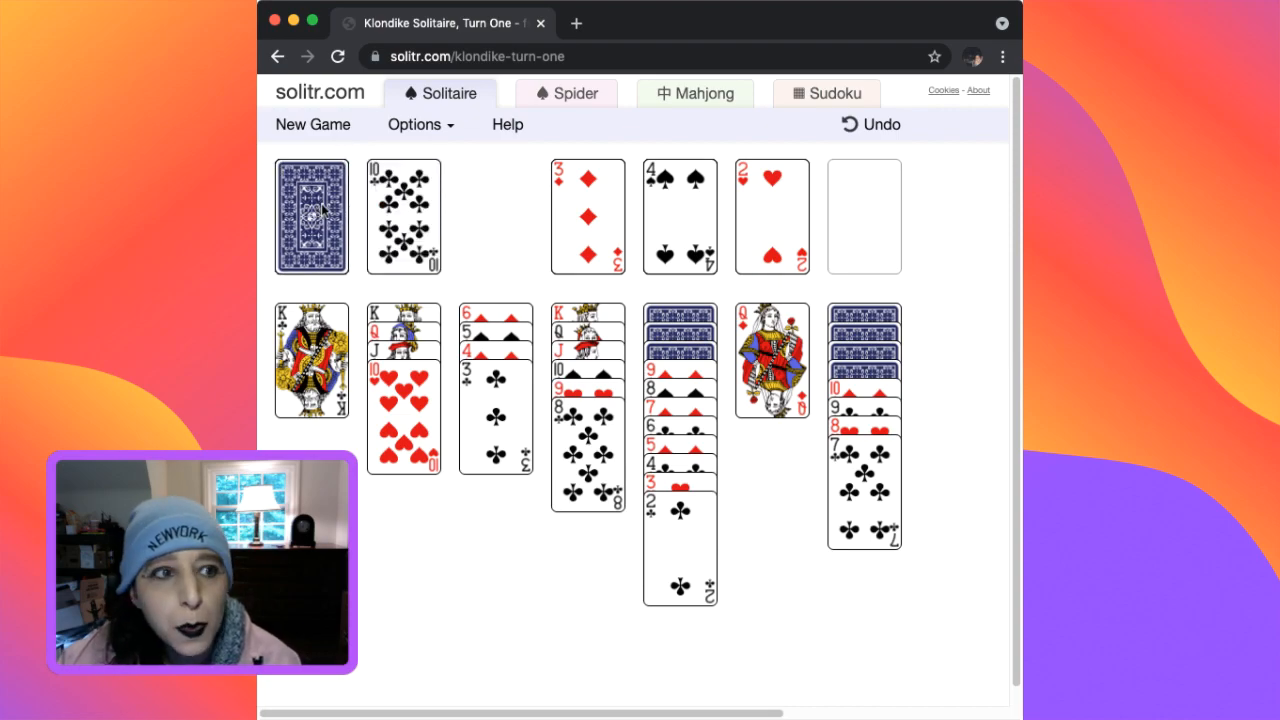
{"action": "left_click", "coordinate": [312, 216]}
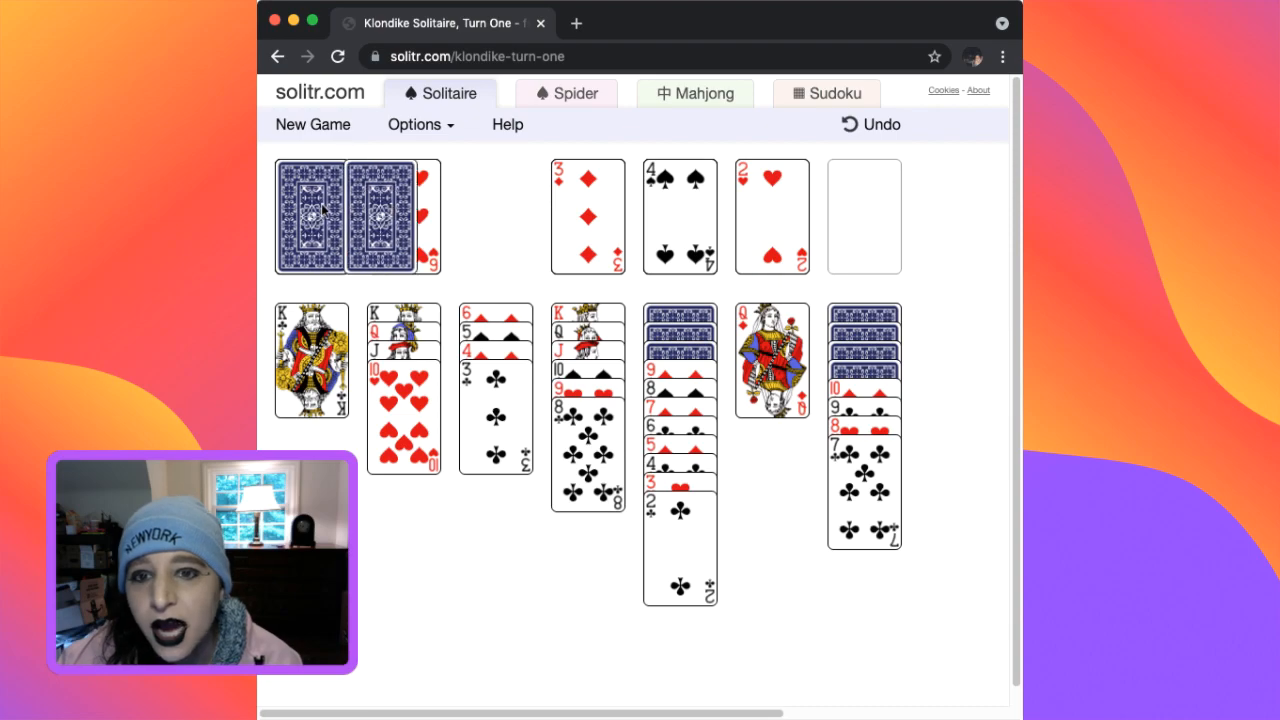
{"action": "left_click", "coordinate": [310, 216]}
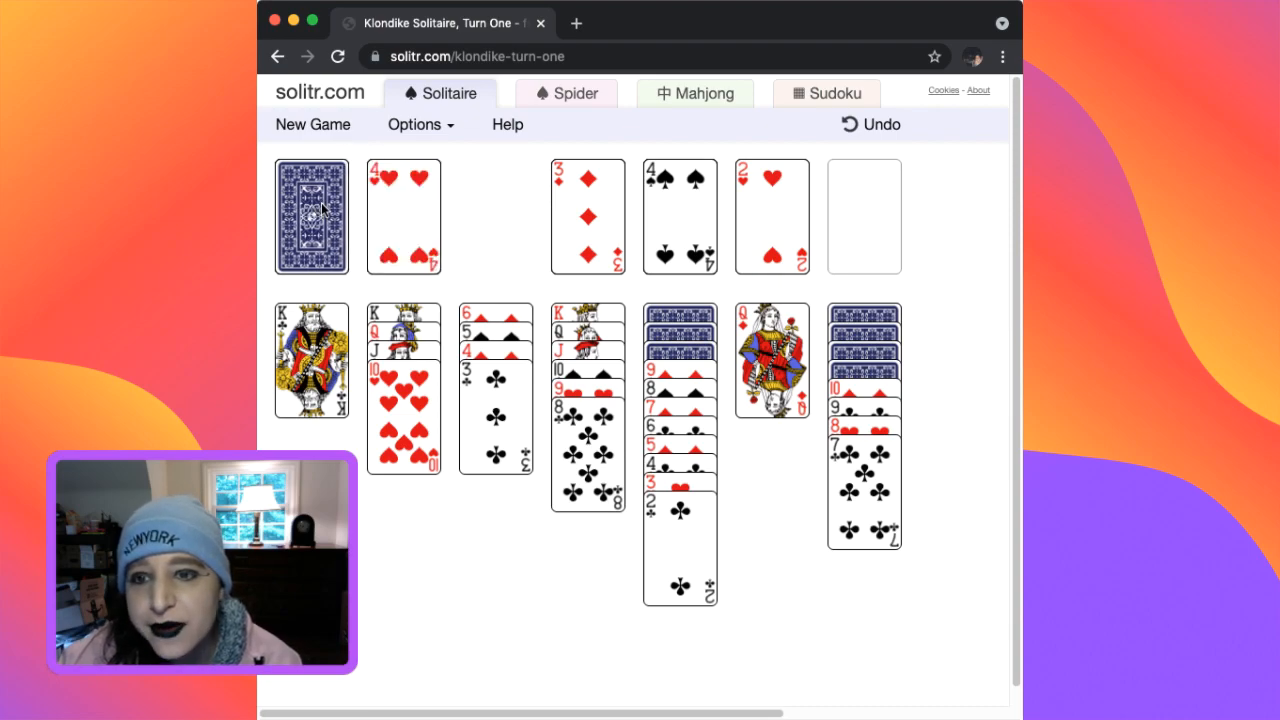
{"action": "left_click", "coordinate": [312, 216]}
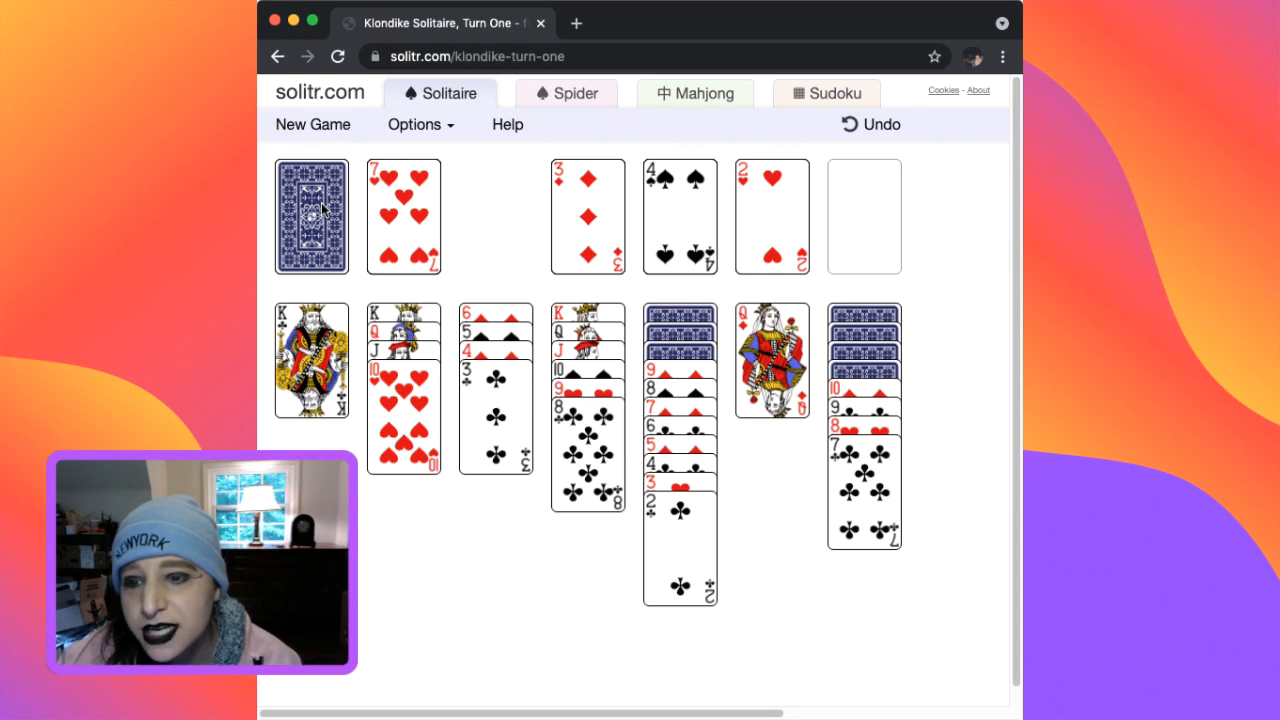
{"action": "left_click", "coordinate": [312, 216]}
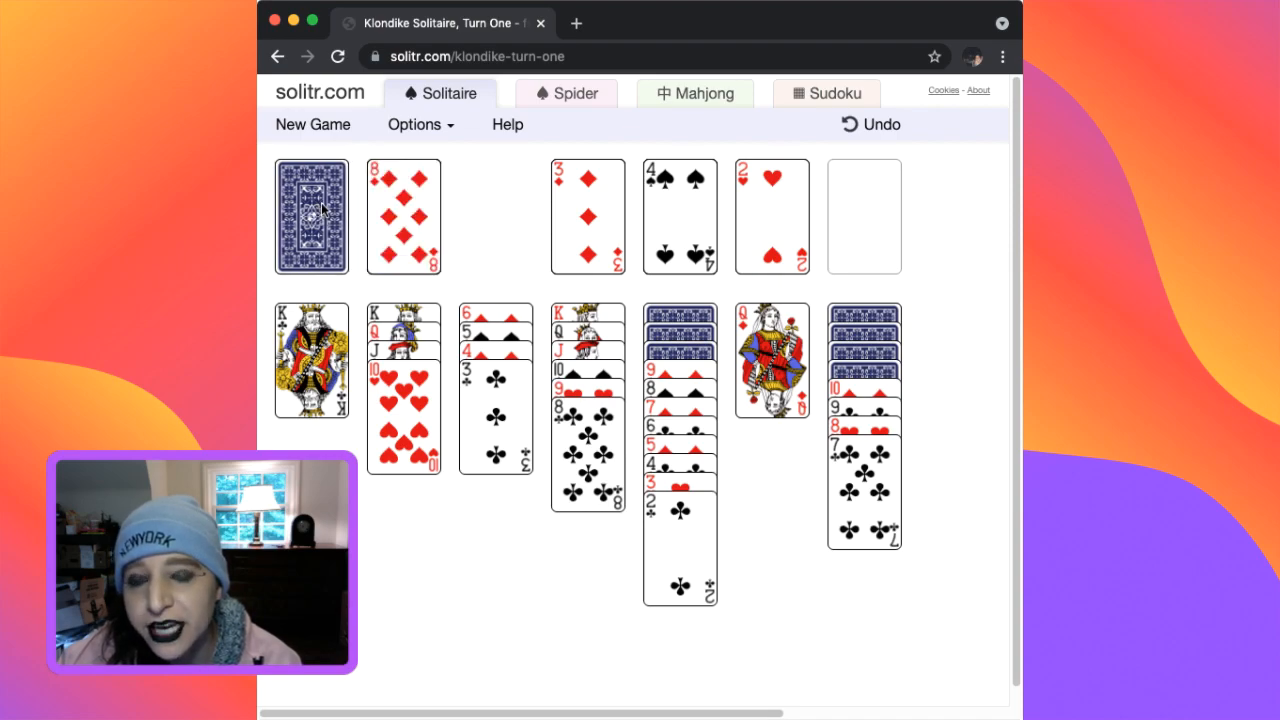
{"action": "left_click", "coordinate": [312, 216]}
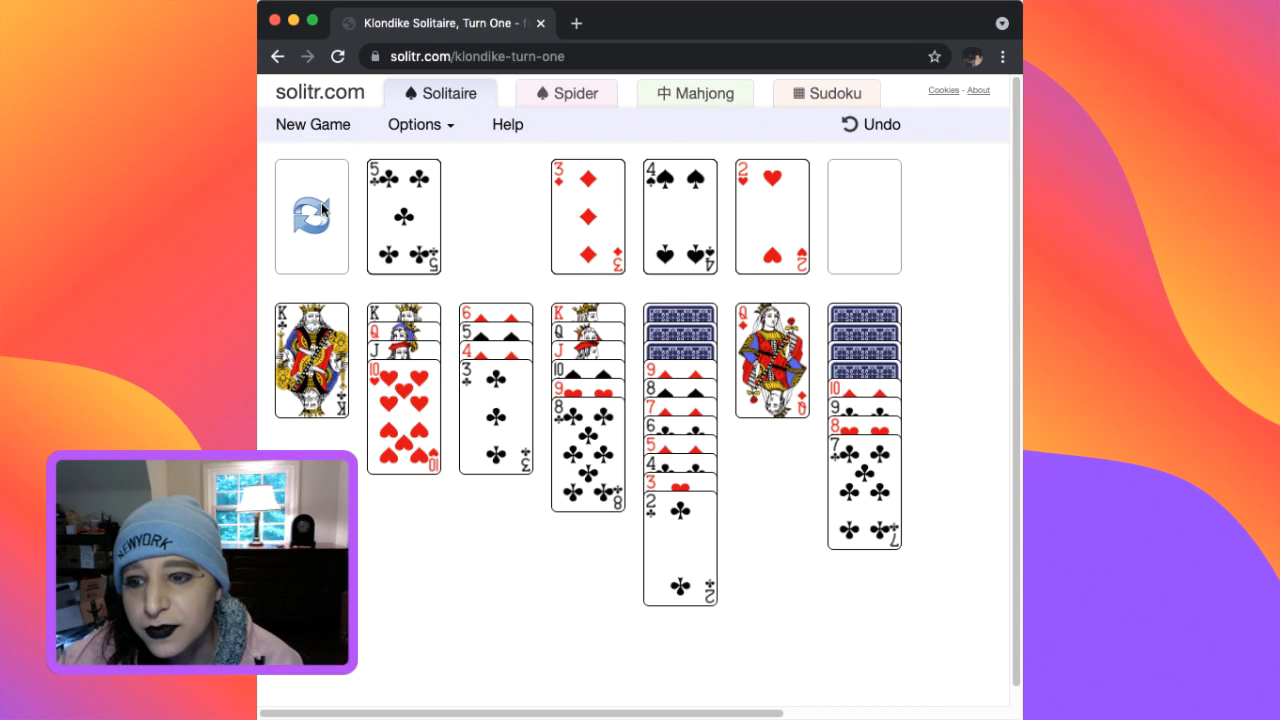
{"action": "mouse_move", "coordinate": [576, 22]}
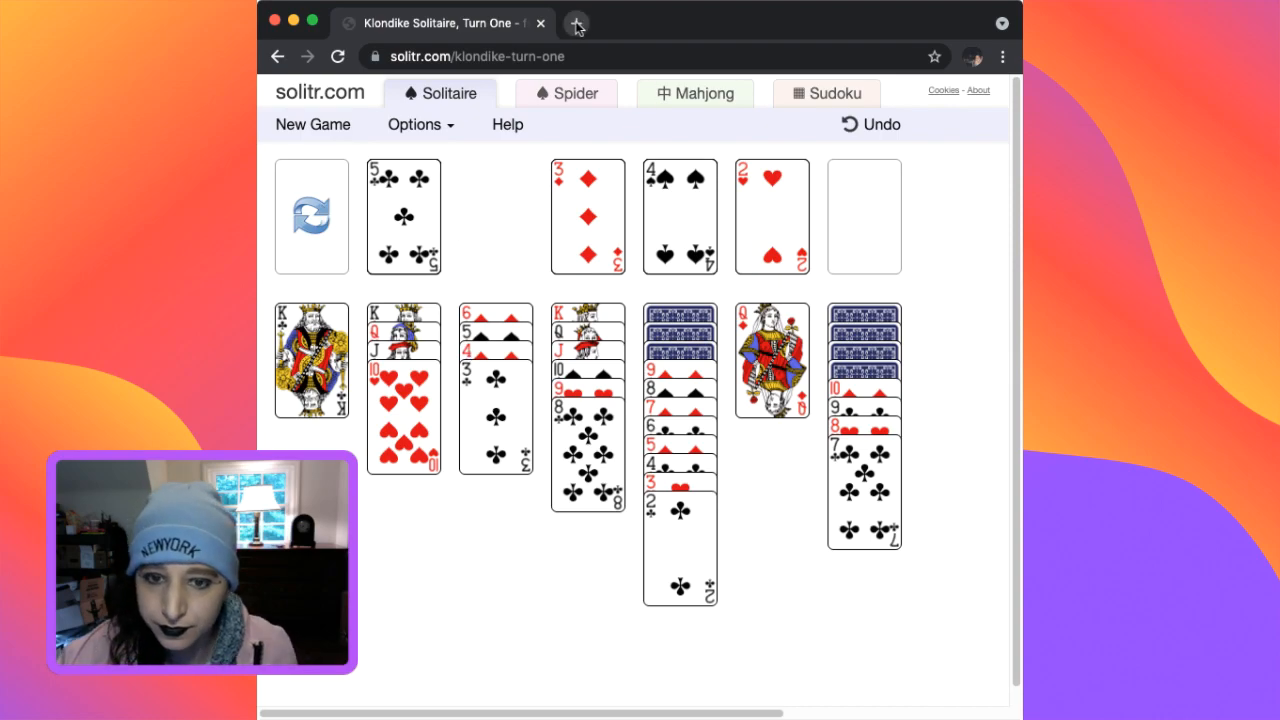
Open a new Chrome tab at youtube.com.
{"action": "left_click", "coordinate": [576, 24]}
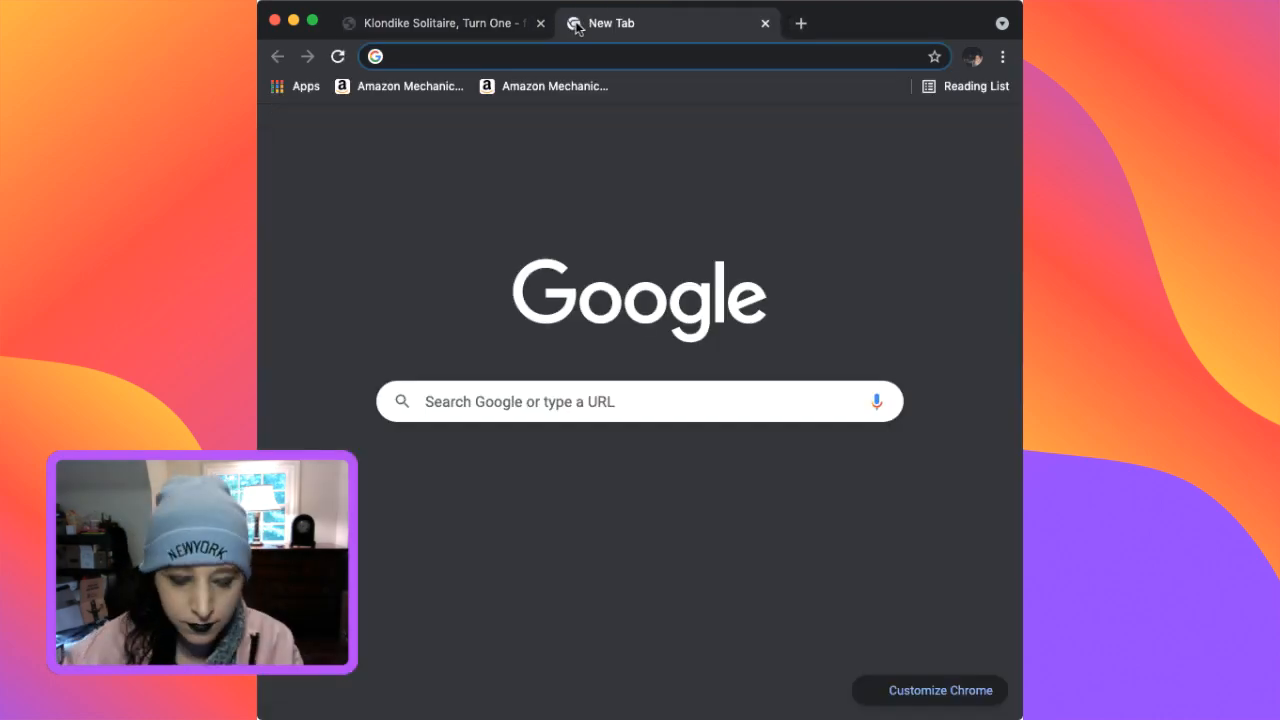
{"action": "type", "text": "youtube.com"}
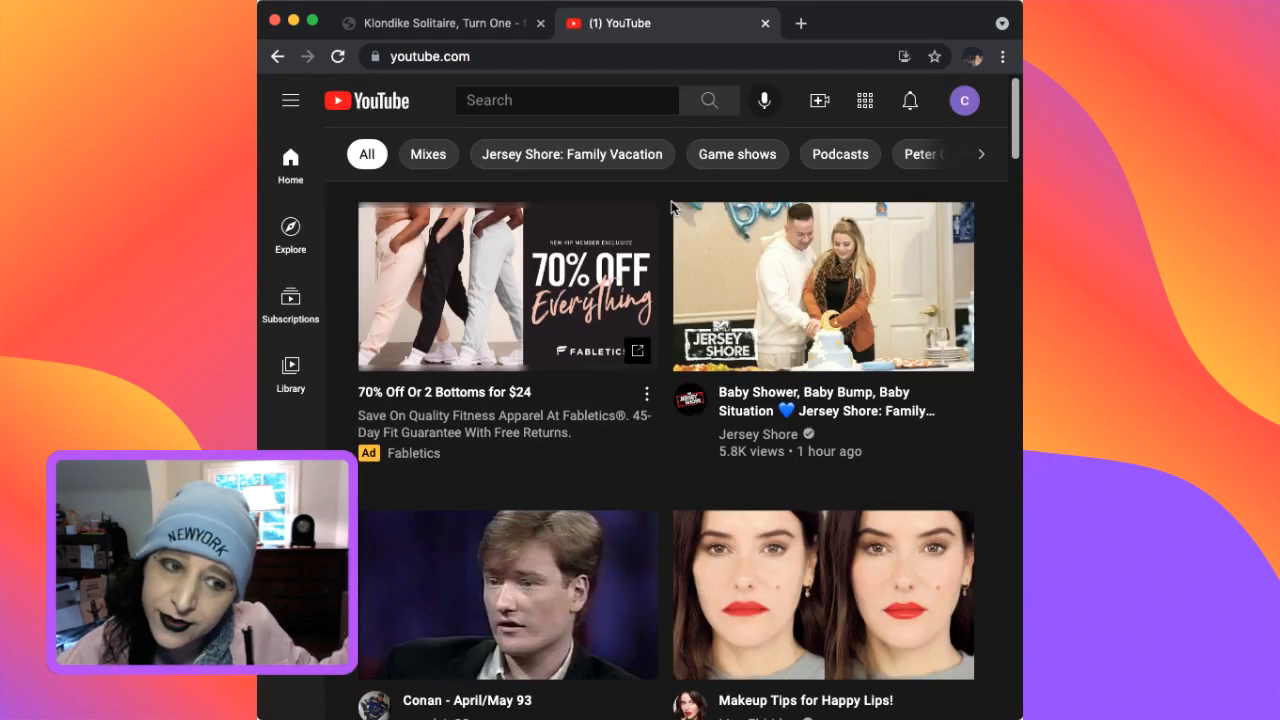
Search YouTube for 'would you light my candle' and open the "Light My Candle" Rent (2005) video.
{"action": "left_click", "coordinate": [566, 100]}
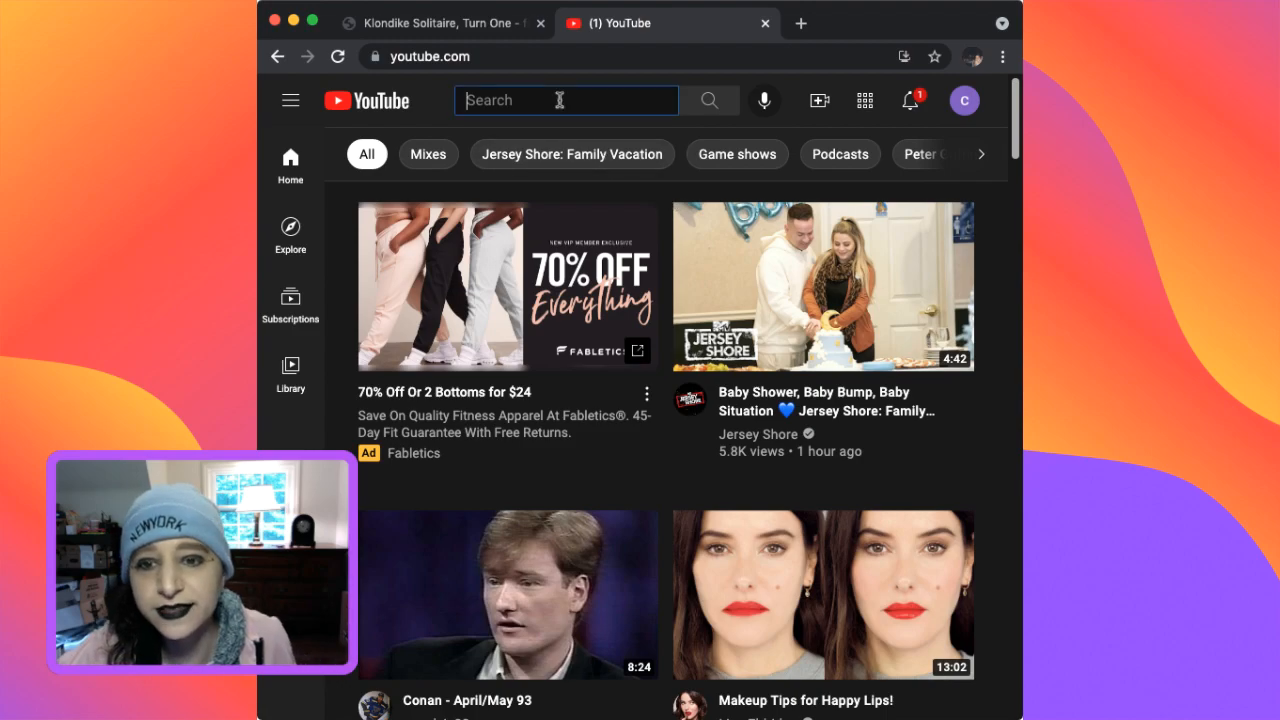
{"action": "type", "text": "would you light m"}
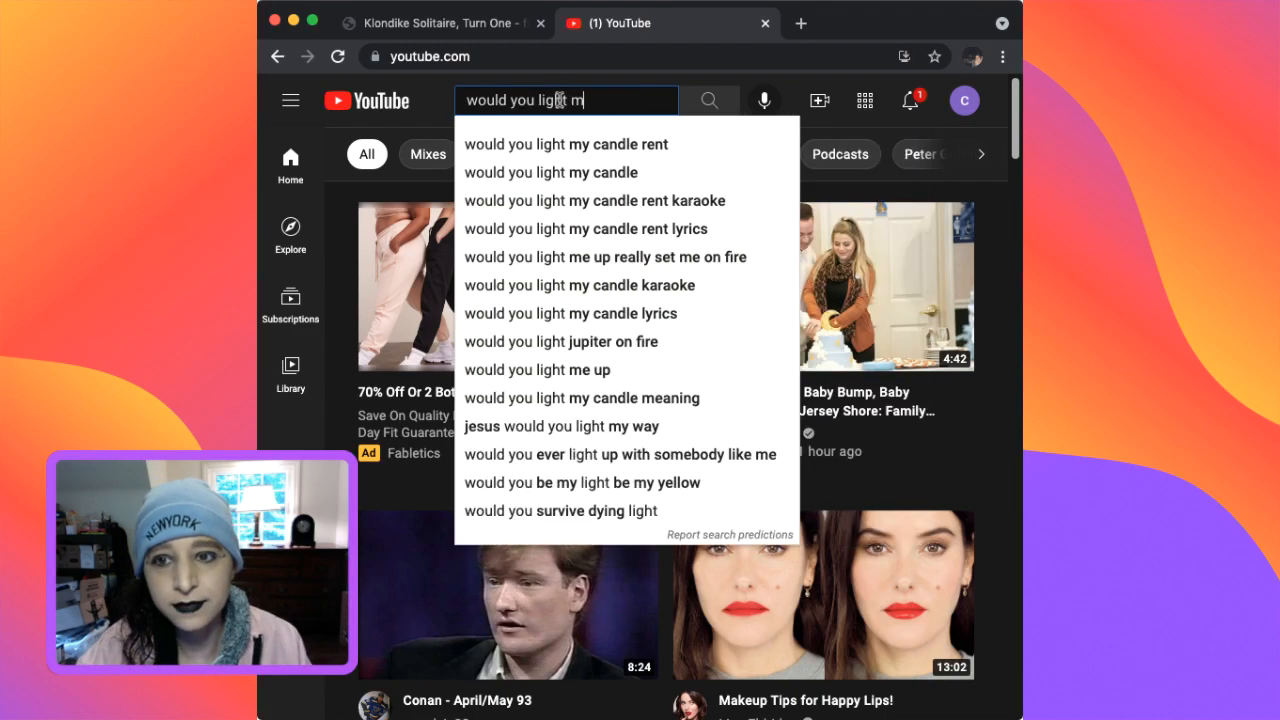
{"action": "left_click", "coordinate": [548, 172]}
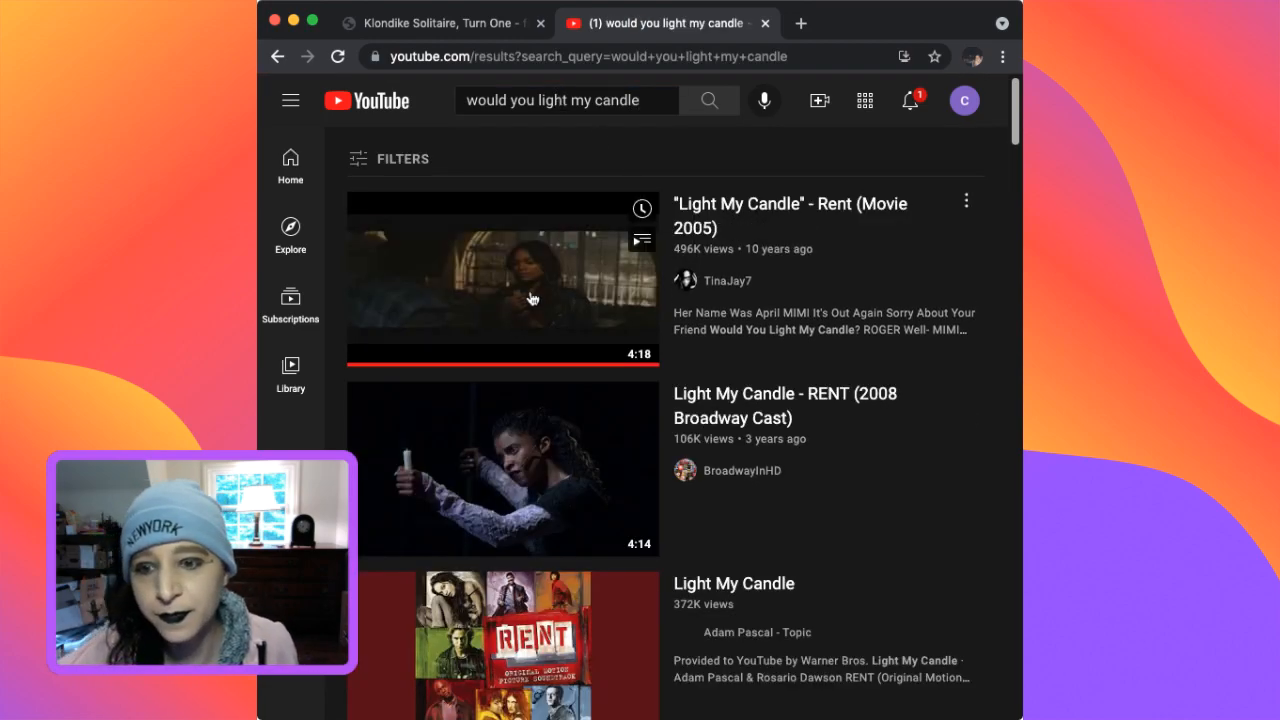
{"action": "left_click", "coordinate": [502, 284]}
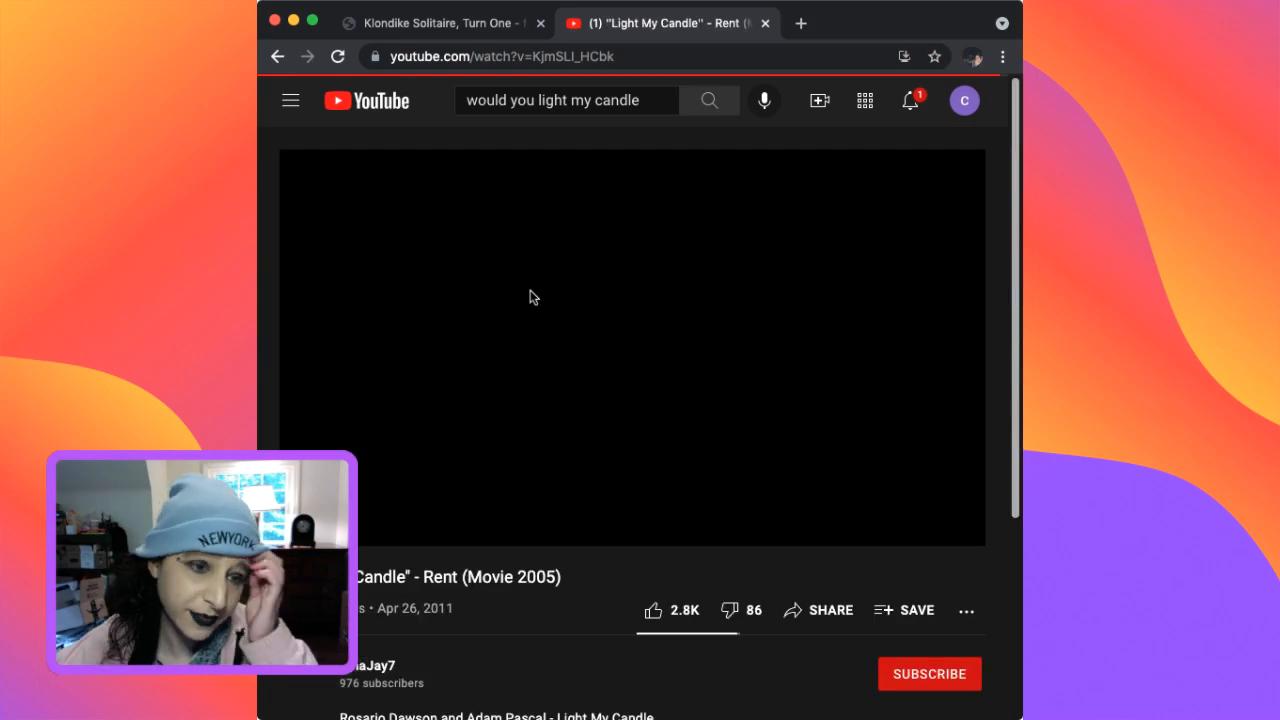